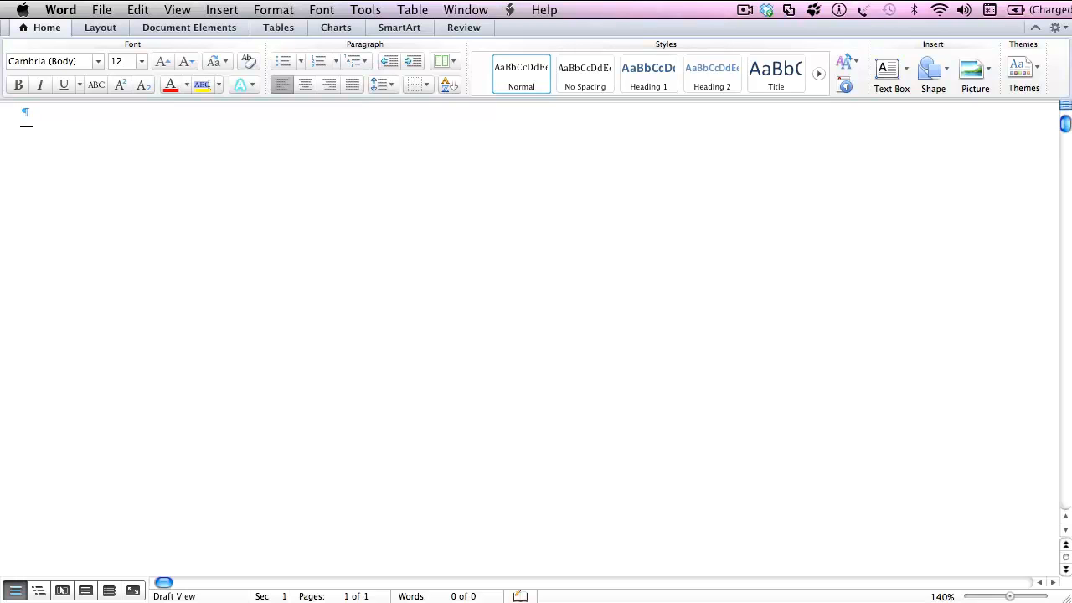
pyautogui.moveTo(66, 171)
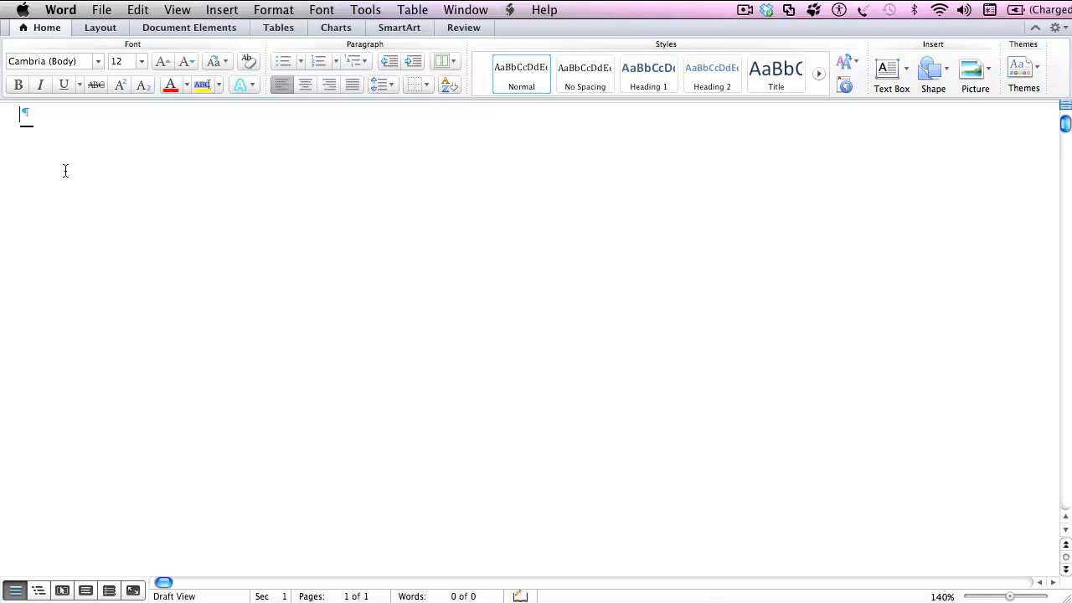
# Check the Mac operating system version and Word's version and licence information.
pyautogui.click(15, 9)
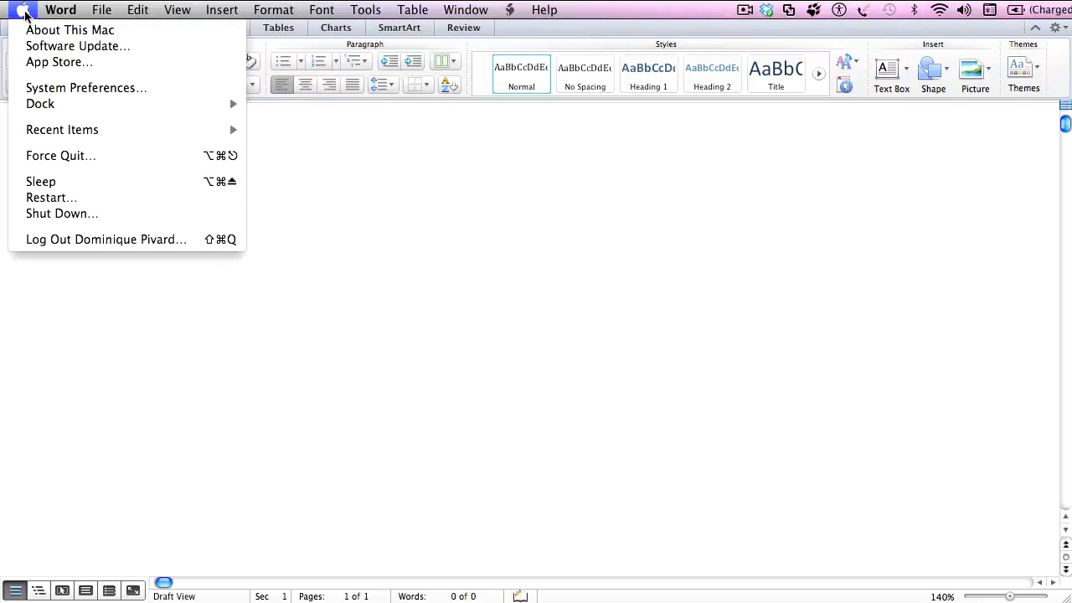
pyautogui.click(70, 30)
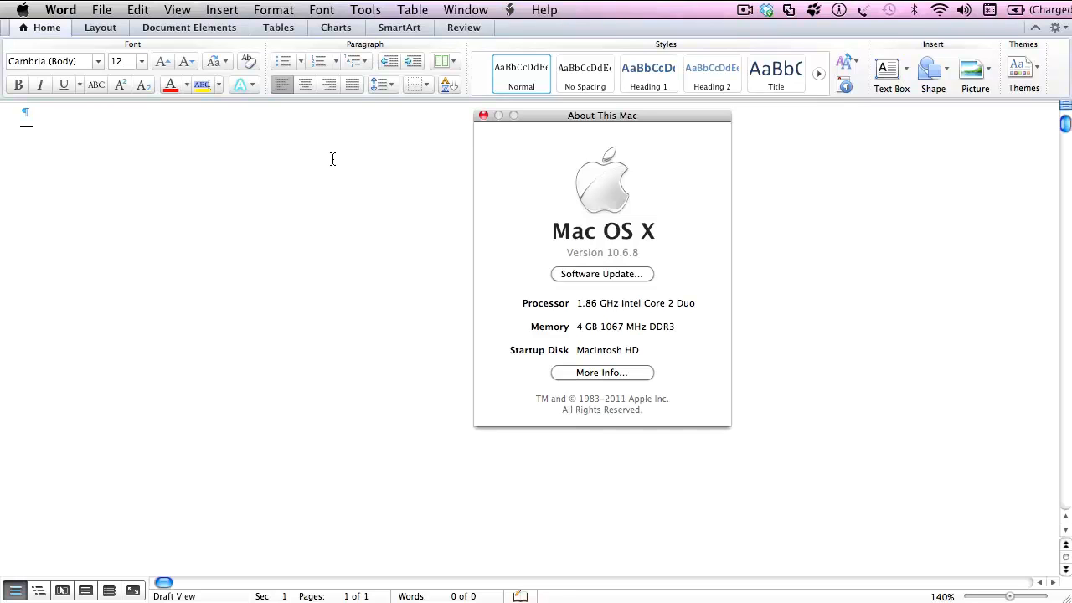
pyautogui.moveTo(442, 257)
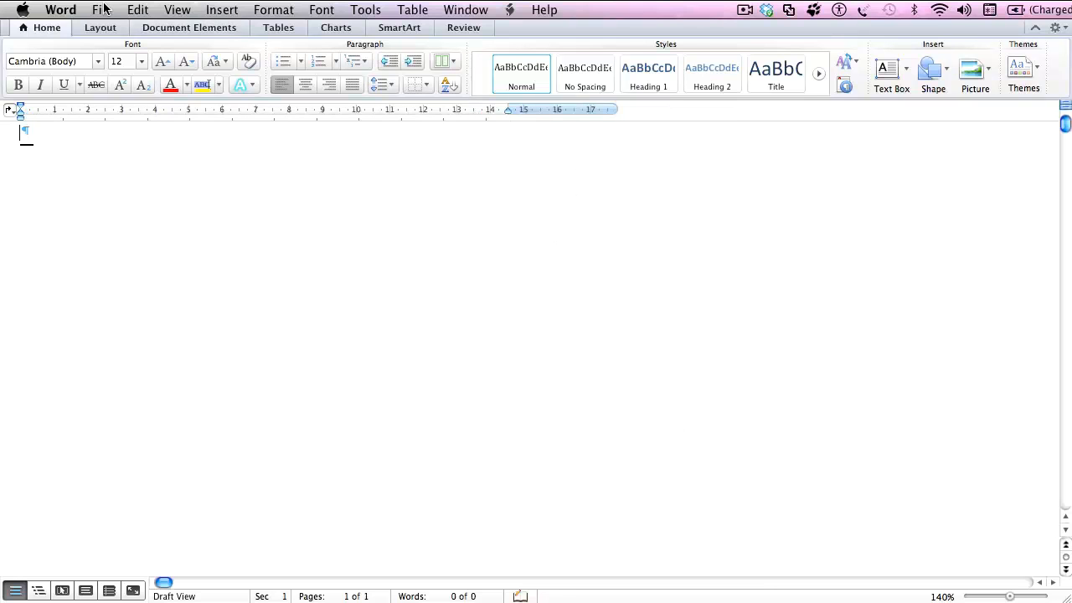
pyautogui.click(60, 9)
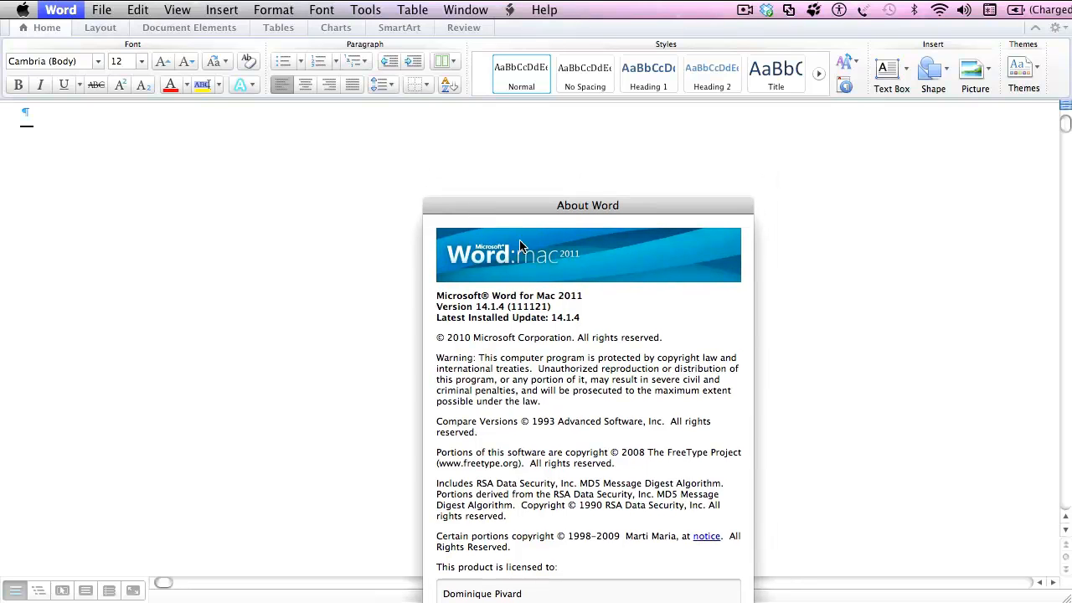
pyautogui.moveTo(634, 284)
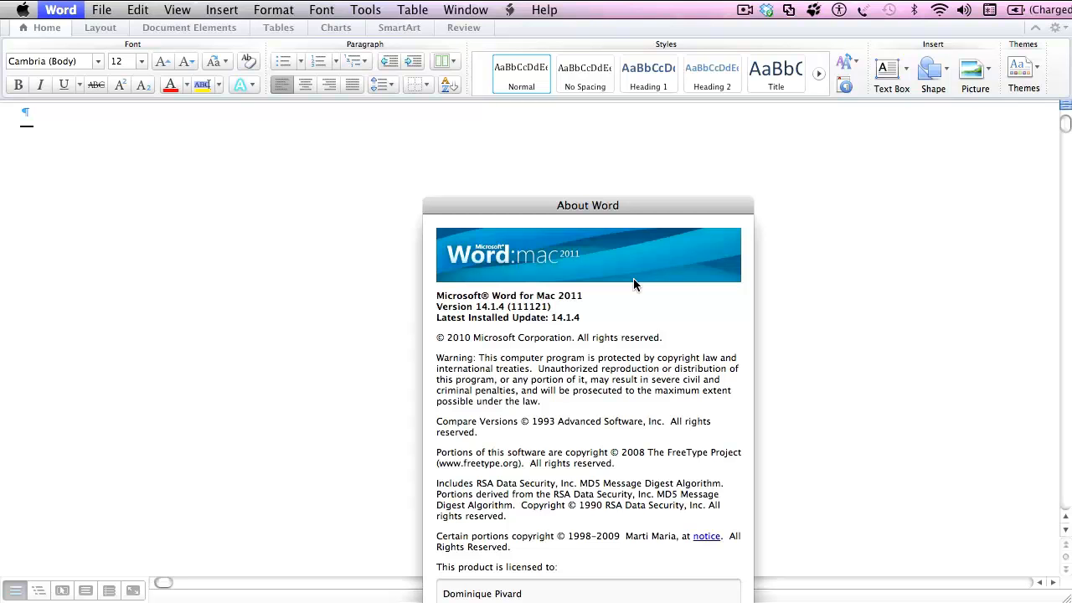
pyautogui.moveTo(670, 485)
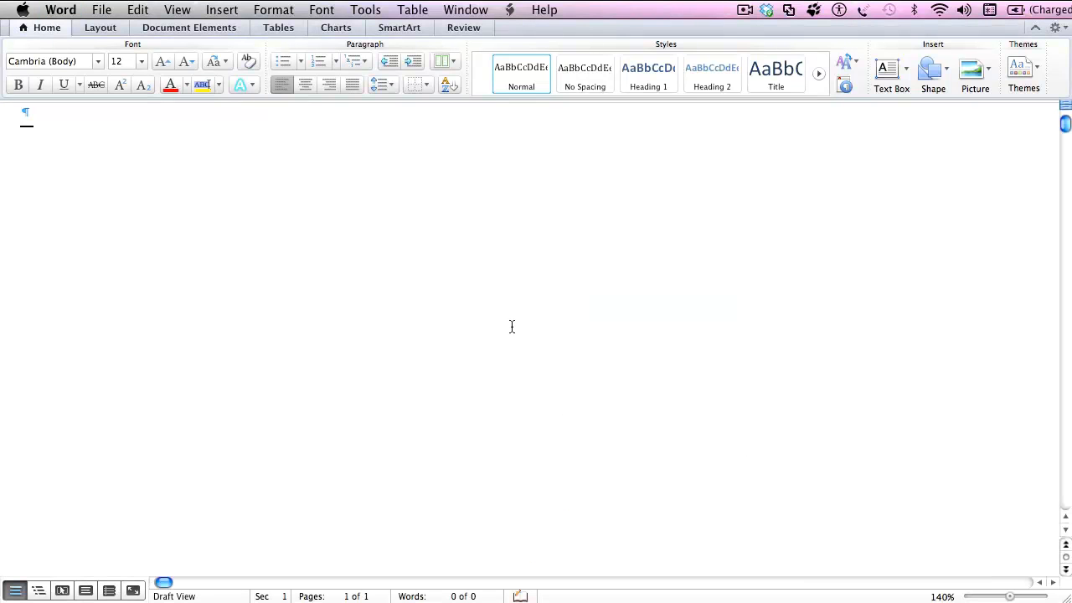
pyautogui.moveTo(373, 27)
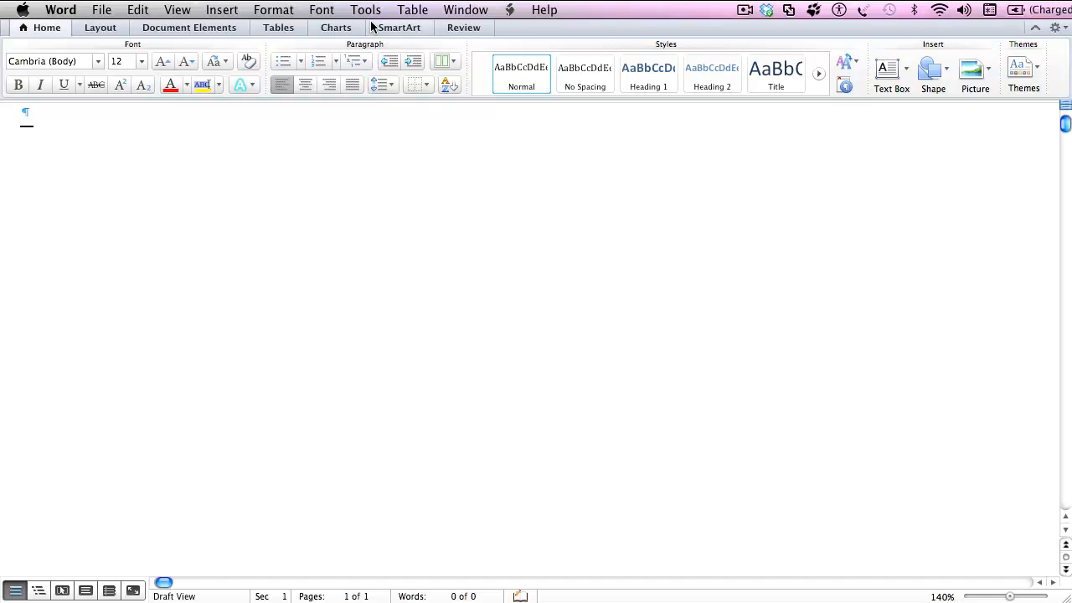
# Add wordfast.dot from the home wordfast folder to Word's global templates and add-ins.
pyautogui.click(366, 9)
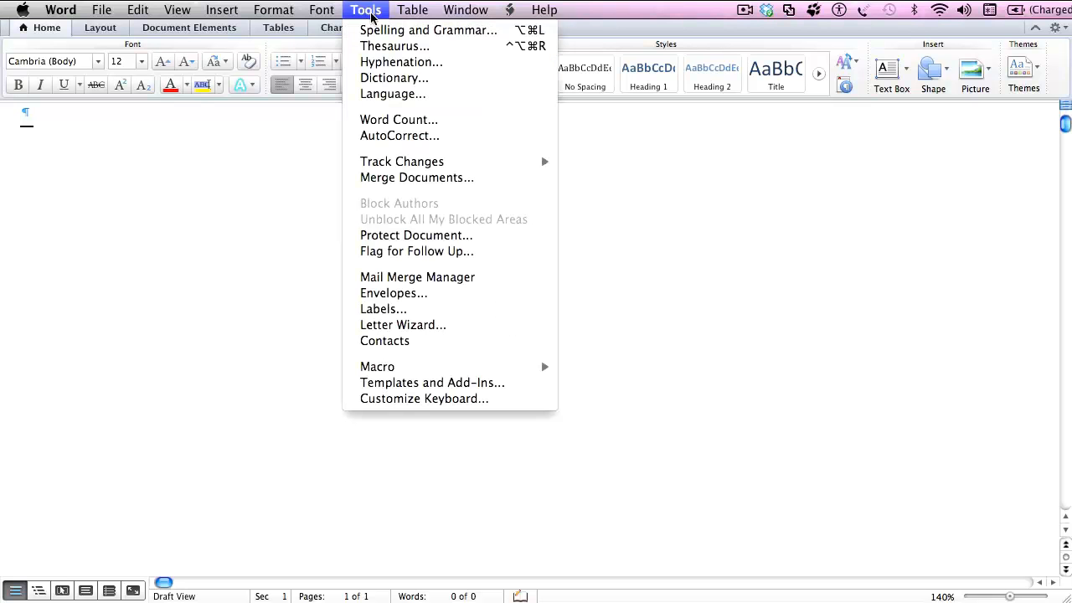
pyautogui.moveTo(432, 382)
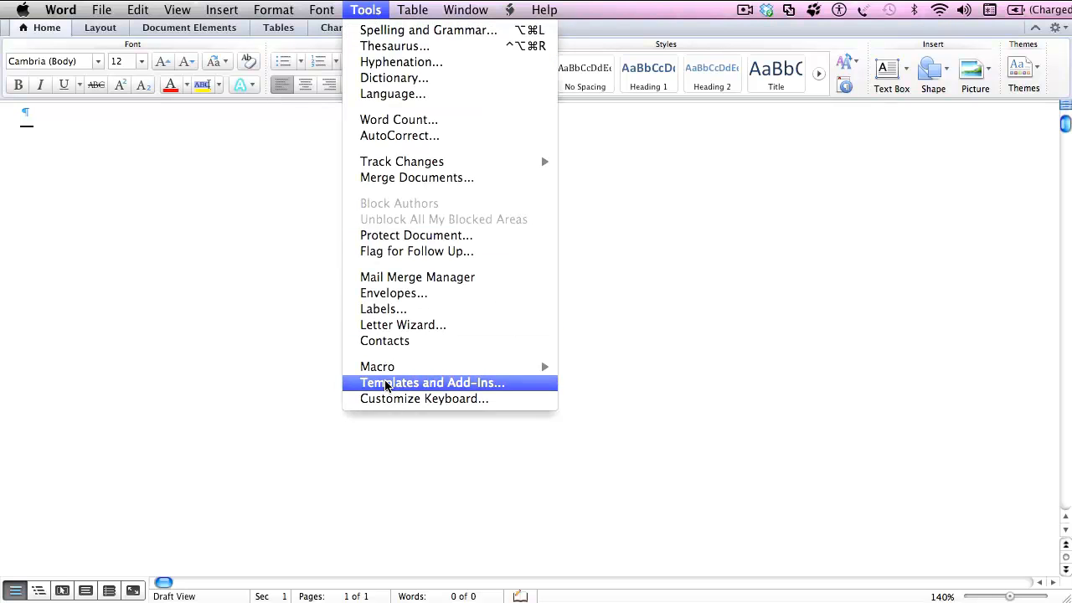
pyautogui.click(431, 383)
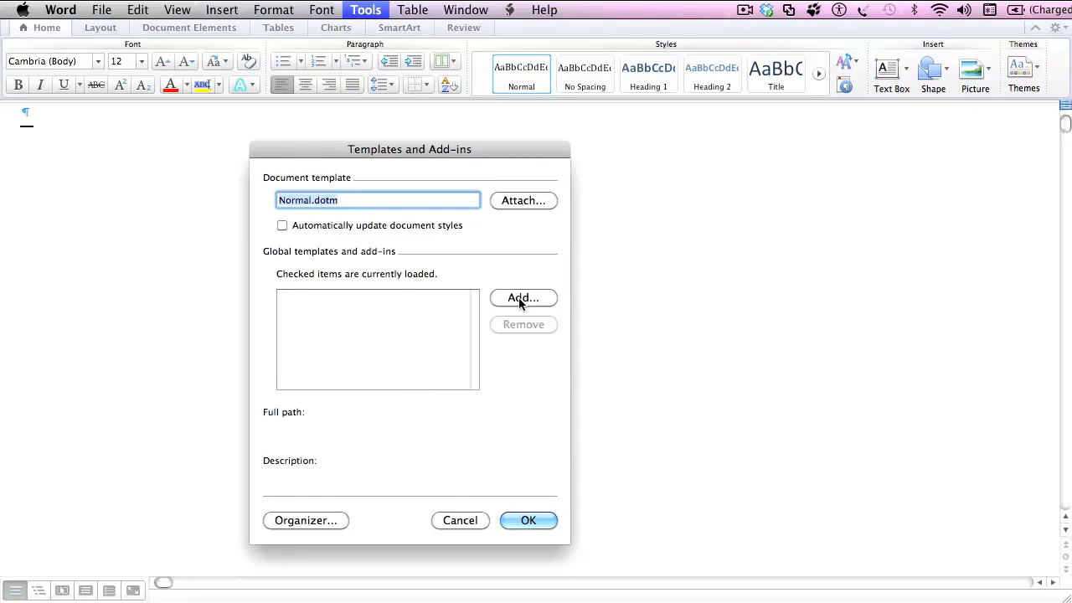
pyautogui.click(522, 297)
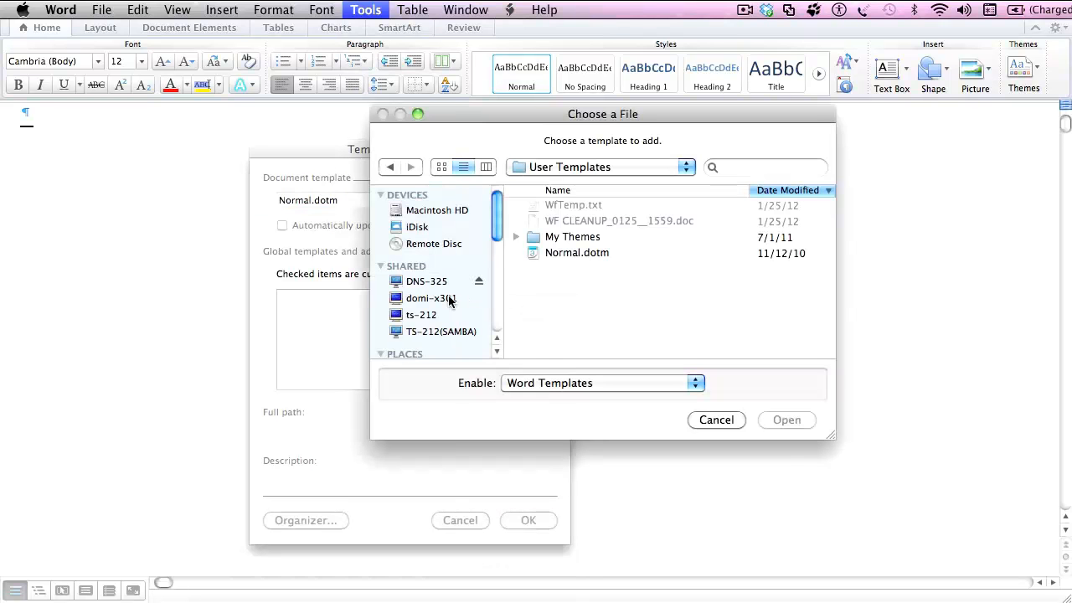
pyautogui.scroll(-3)
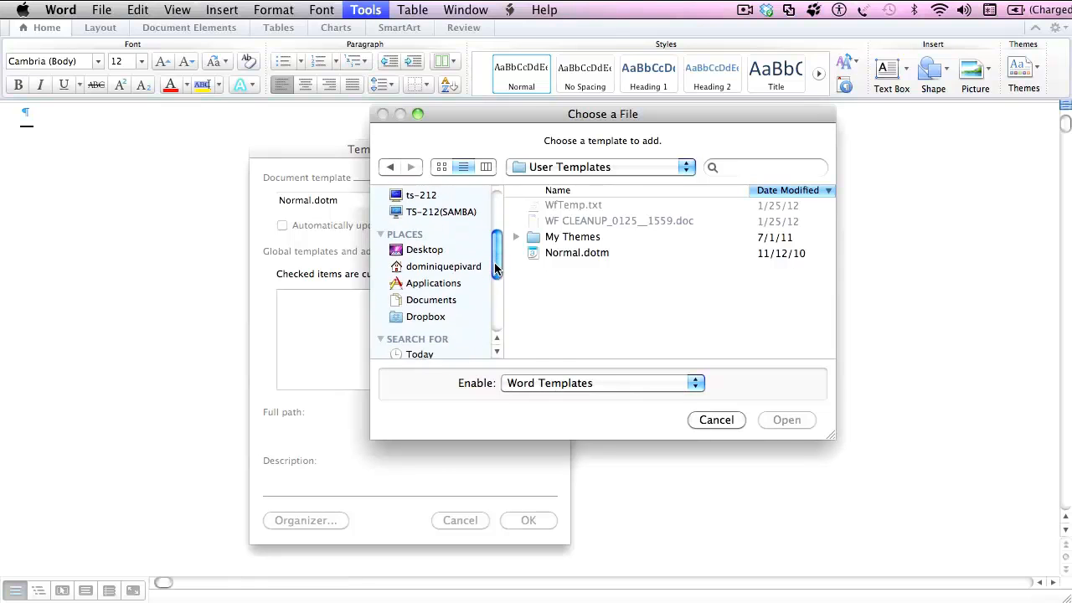
pyautogui.click(443, 266)
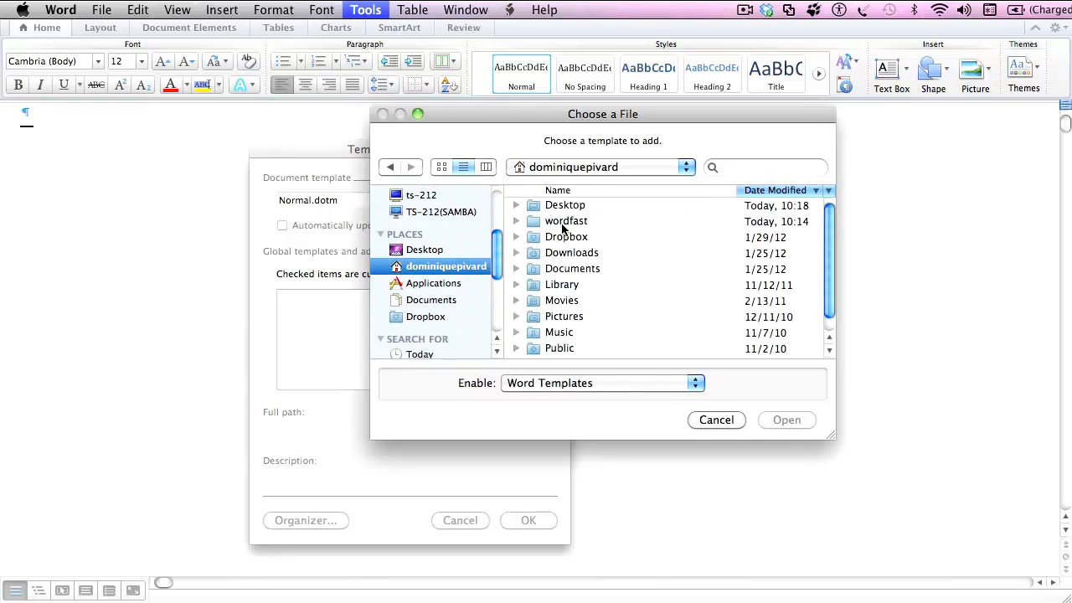
pyautogui.doubleClick(566, 221)
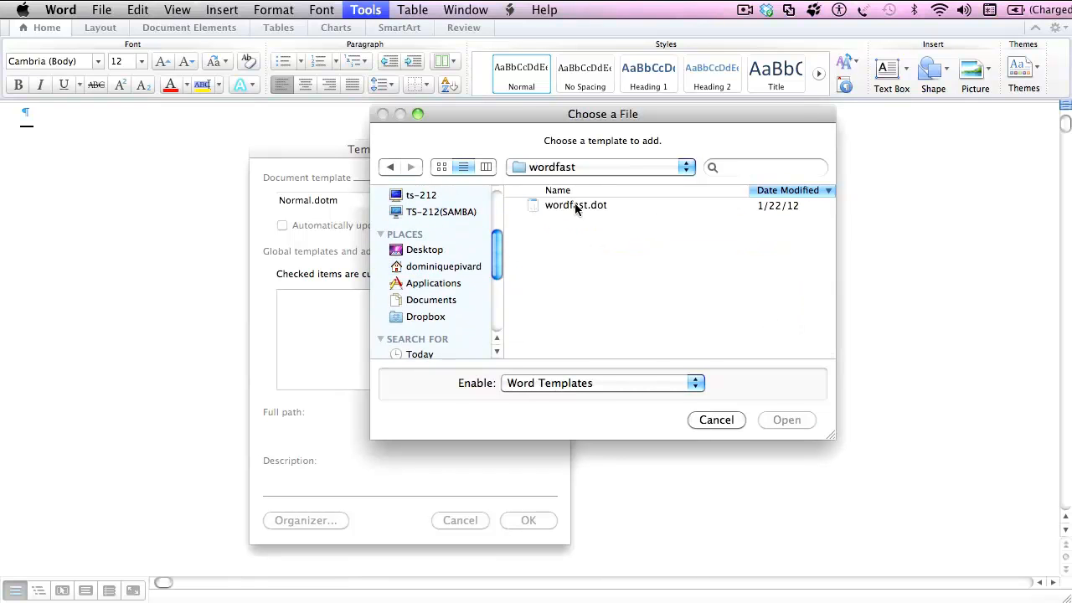
pyautogui.click(576, 205)
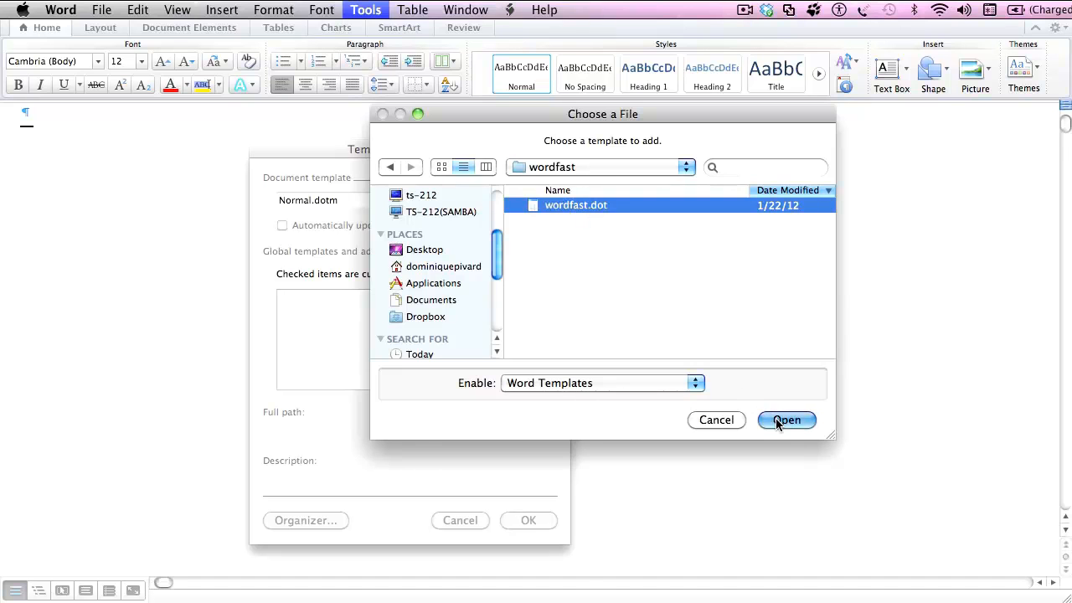
pyautogui.click(785, 419)
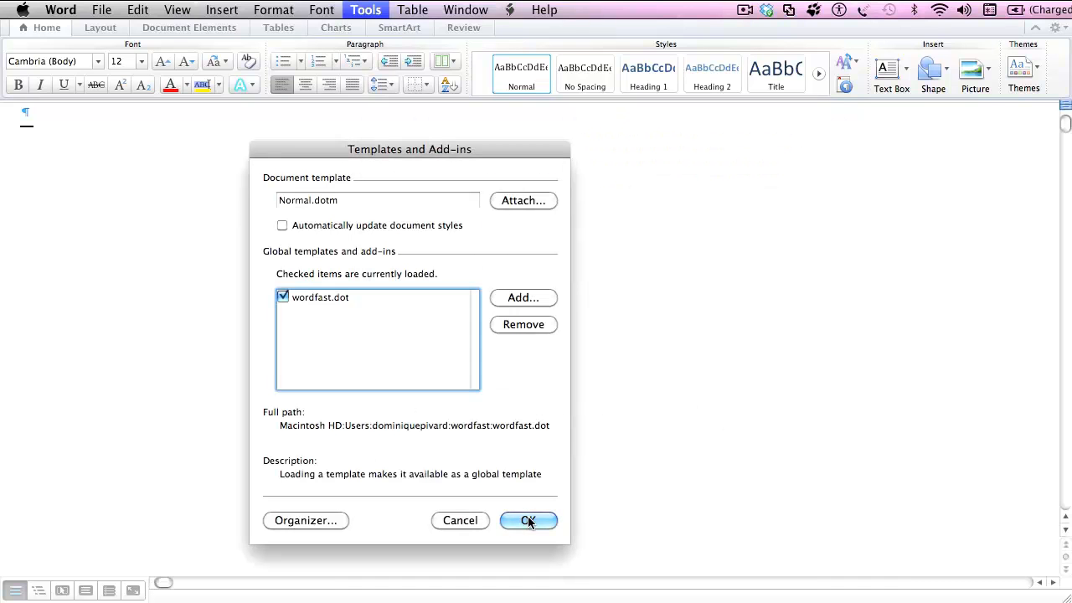
pyautogui.click(528, 520)
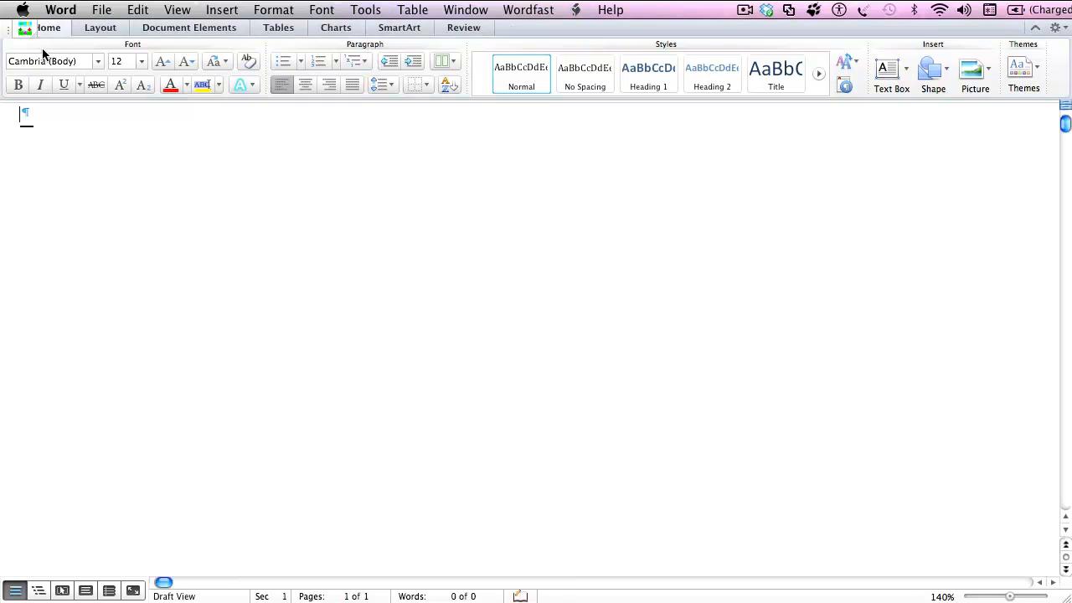
pyautogui.moveTo(25, 30)
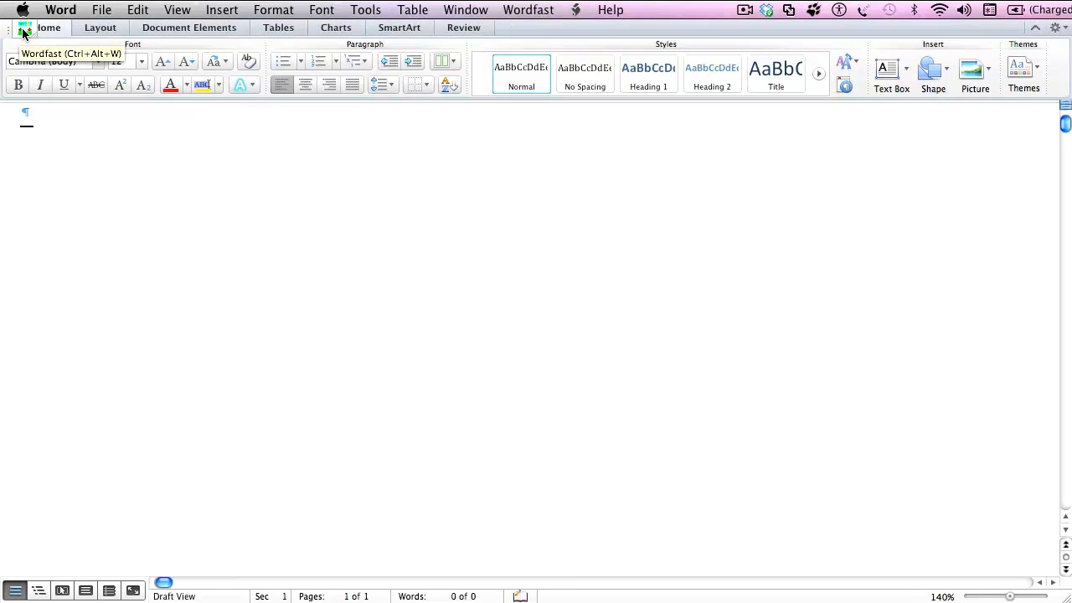
# Show the Wordfast toolbar, open its main window and view the version 6.02u details.
pyautogui.click(24, 28)
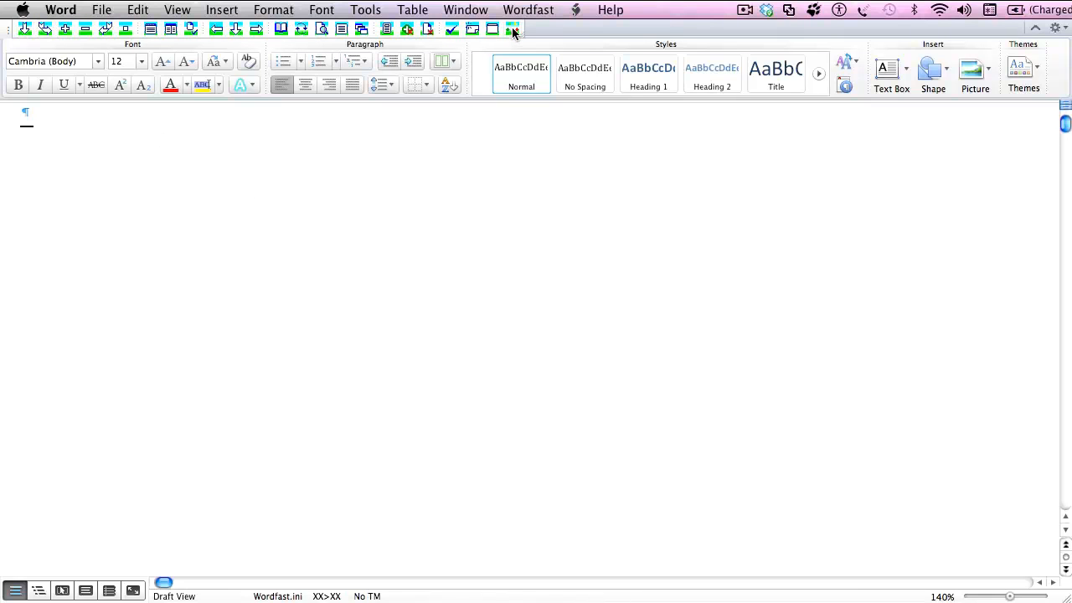
pyautogui.click(512, 28)
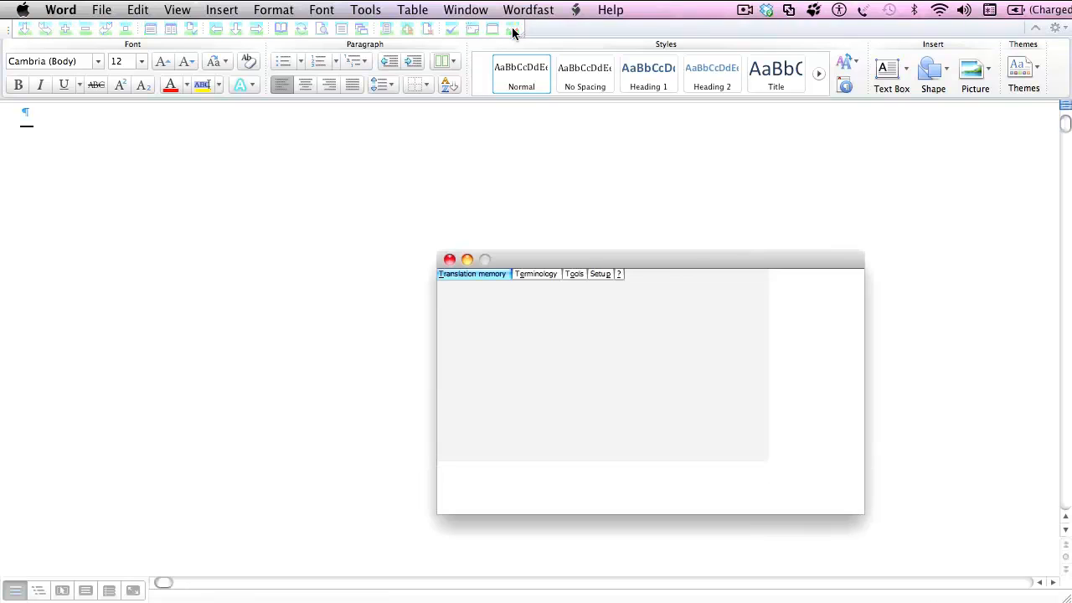
pyautogui.click(473, 273)
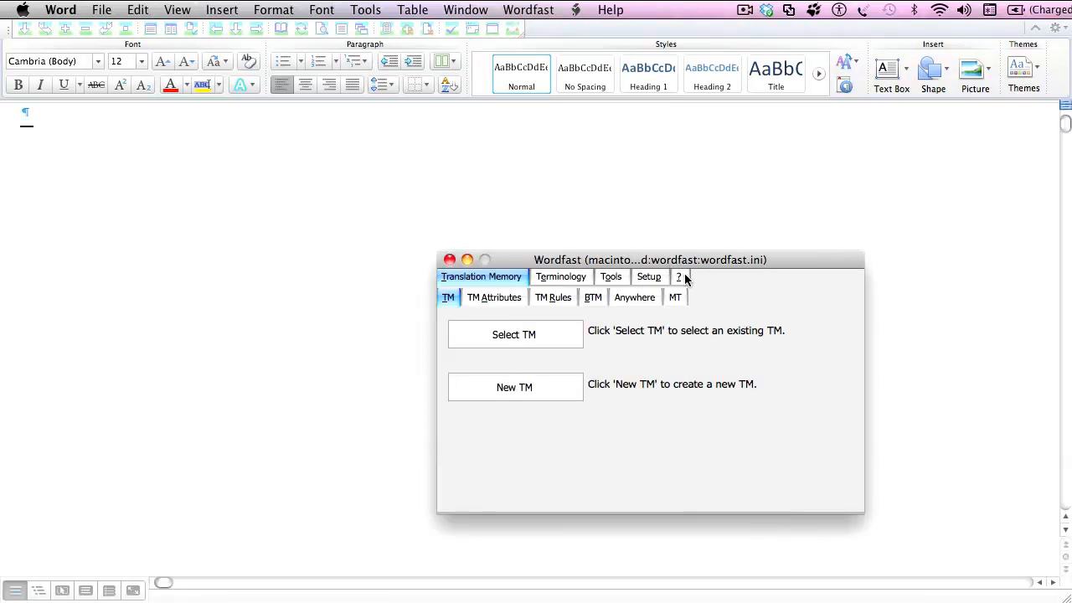
pyautogui.click(678, 276)
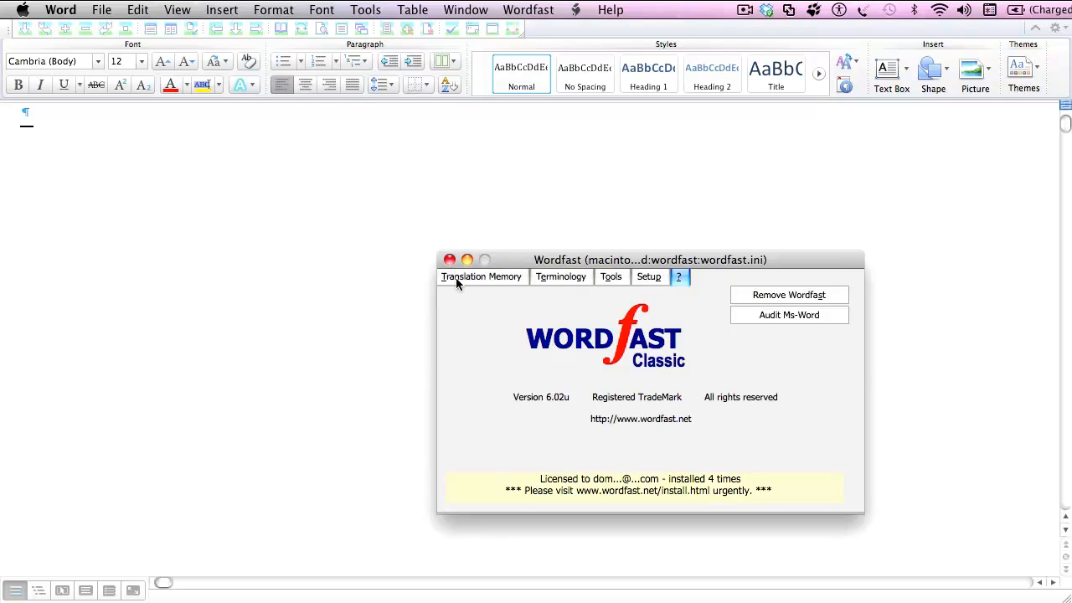
# Create a new Wordfast TM with source language FI-FI and target language EN-GB.
pyautogui.click(481, 276)
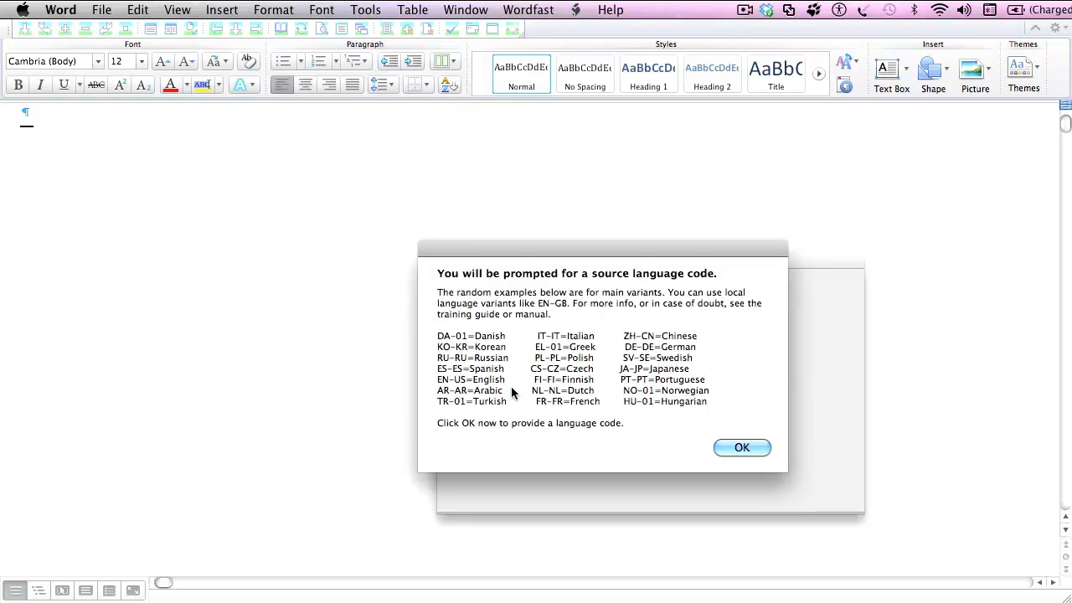
pyautogui.click(741, 447)
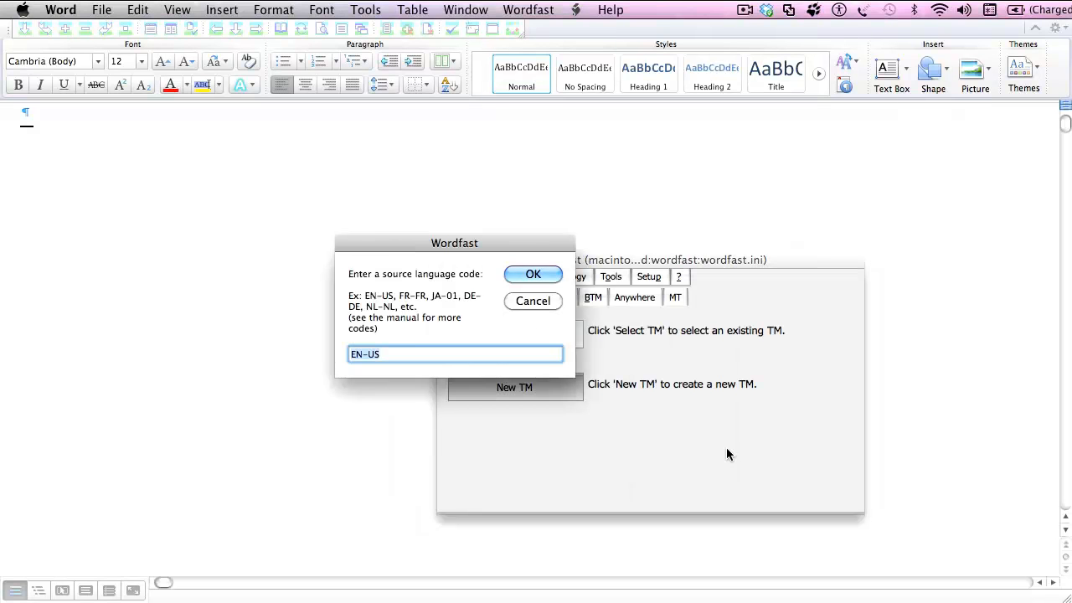
pyautogui.write('FR')
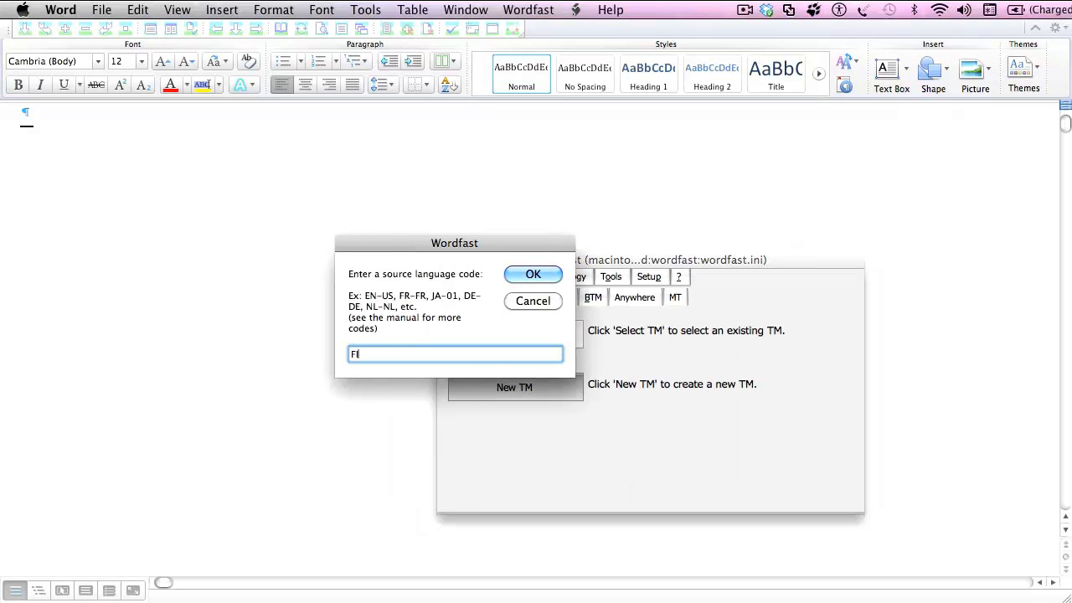
pyautogui.write('-FI')
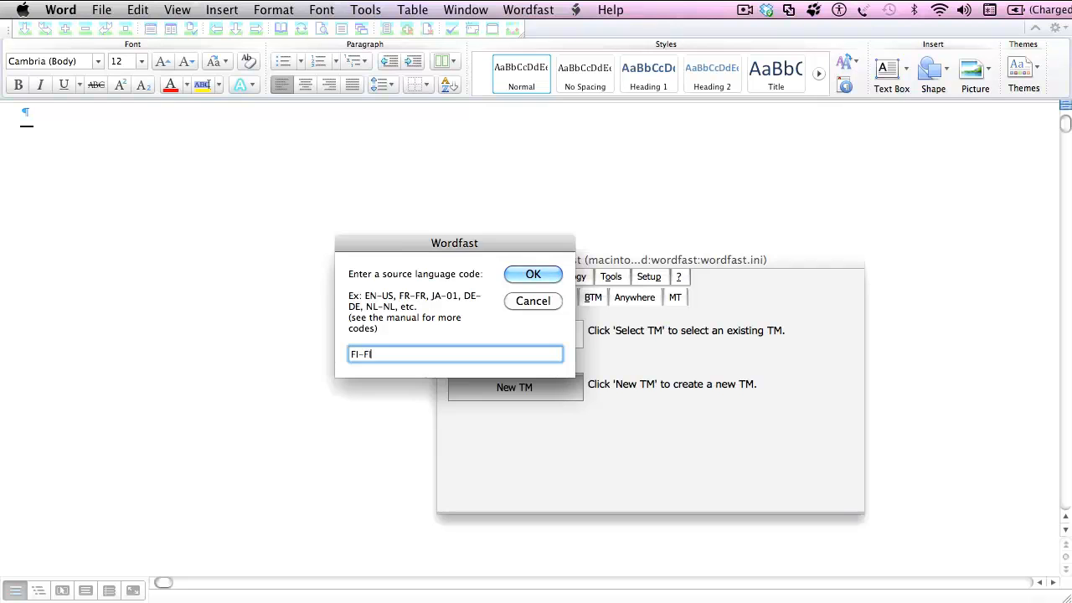
pyautogui.click(533, 273)
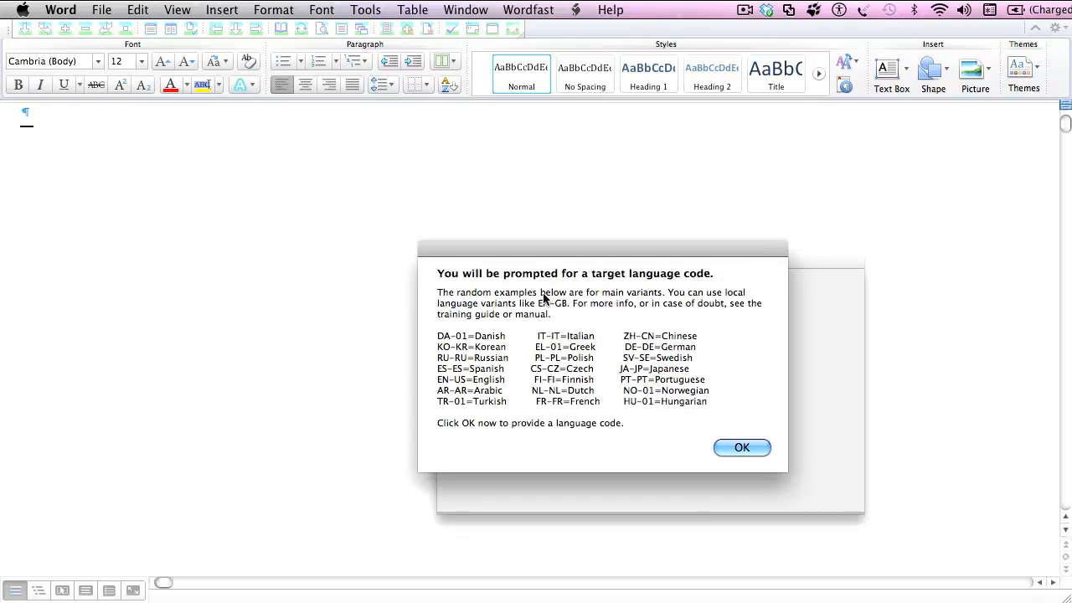
pyautogui.click(741, 447)
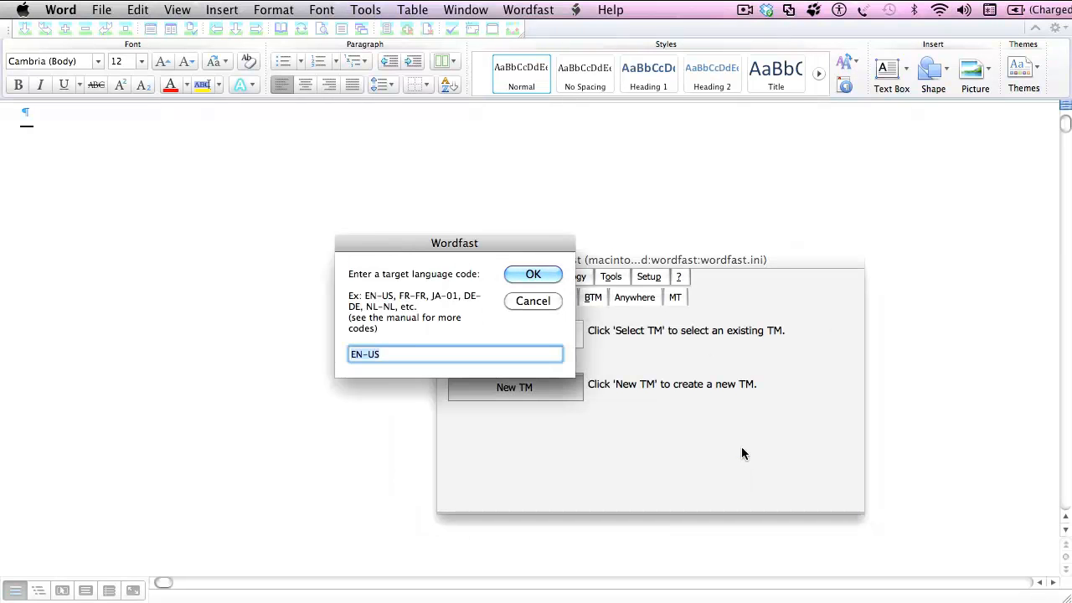
pyautogui.write('EN-GB')
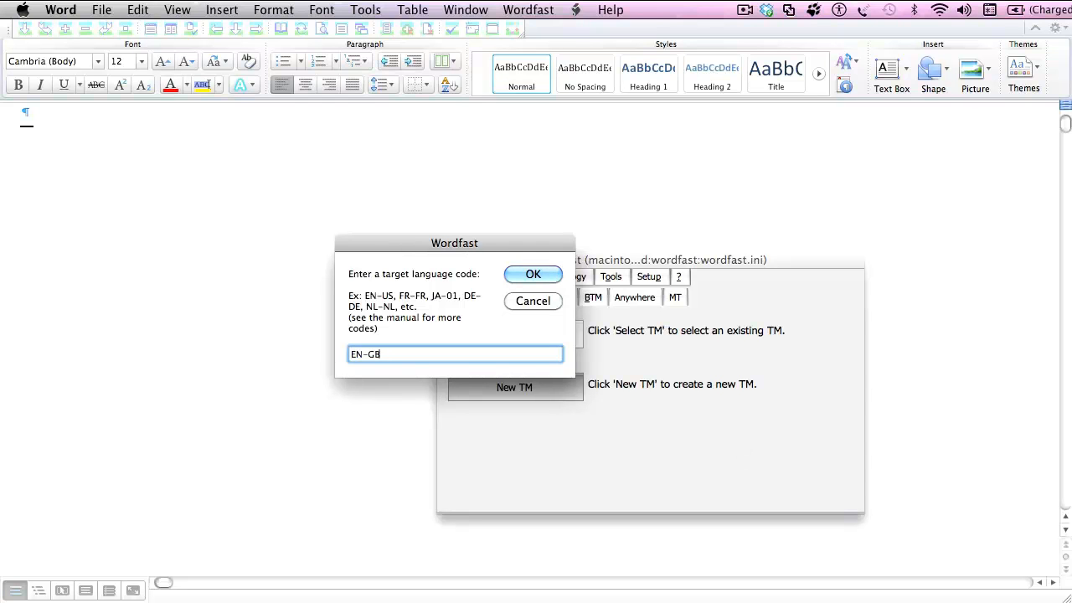
pyautogui.click(532, 274)
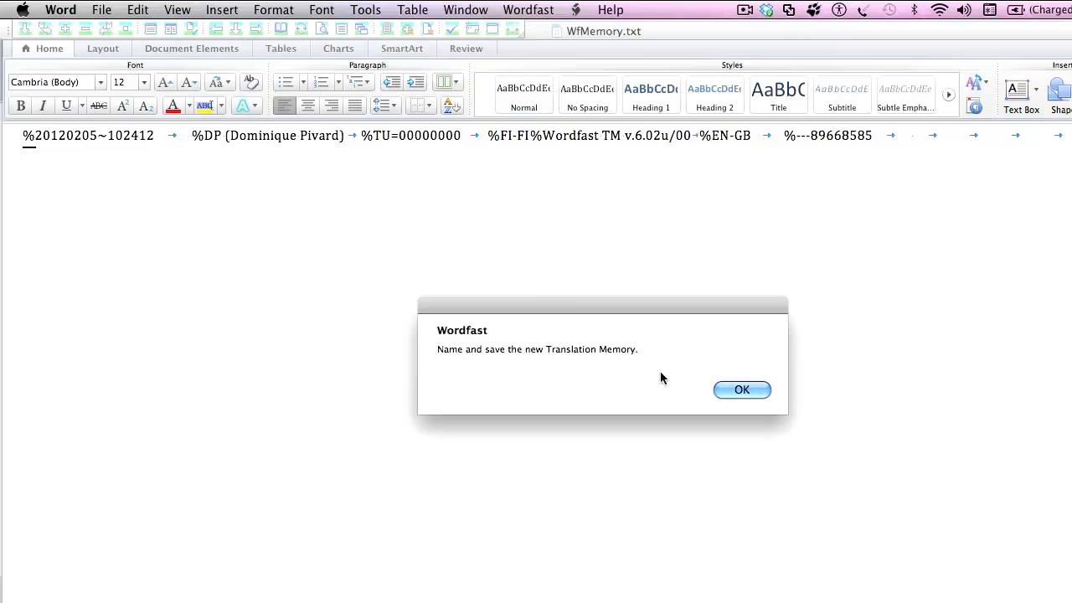
# Save the new memory file as WfMemory_fi-en.txt inside wordfast > memories.
pyautogui.click(740, 390)
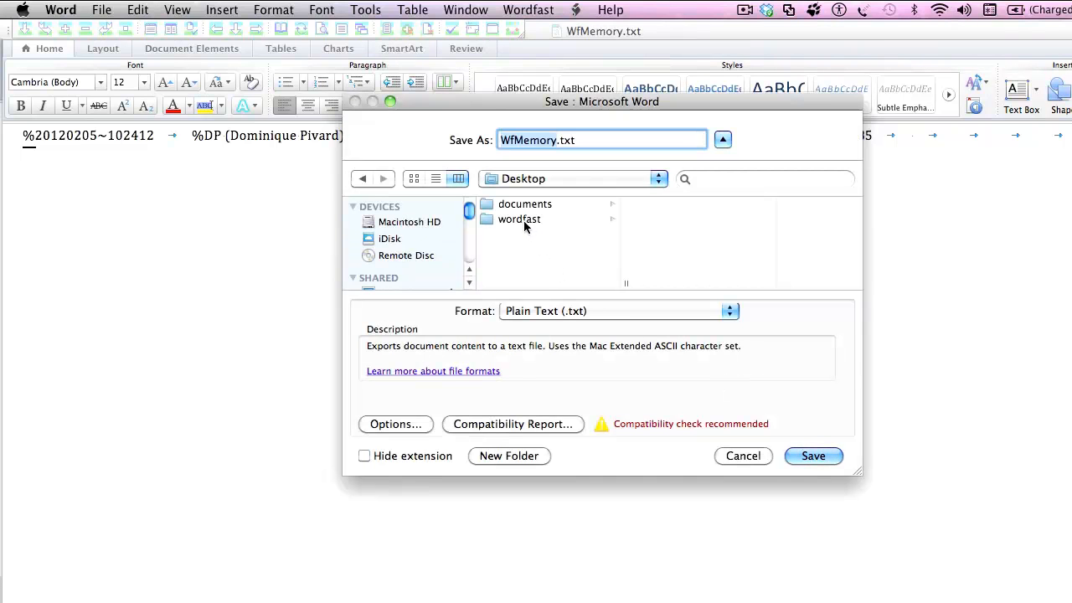
pyautogui.doubleClick(519, 219)
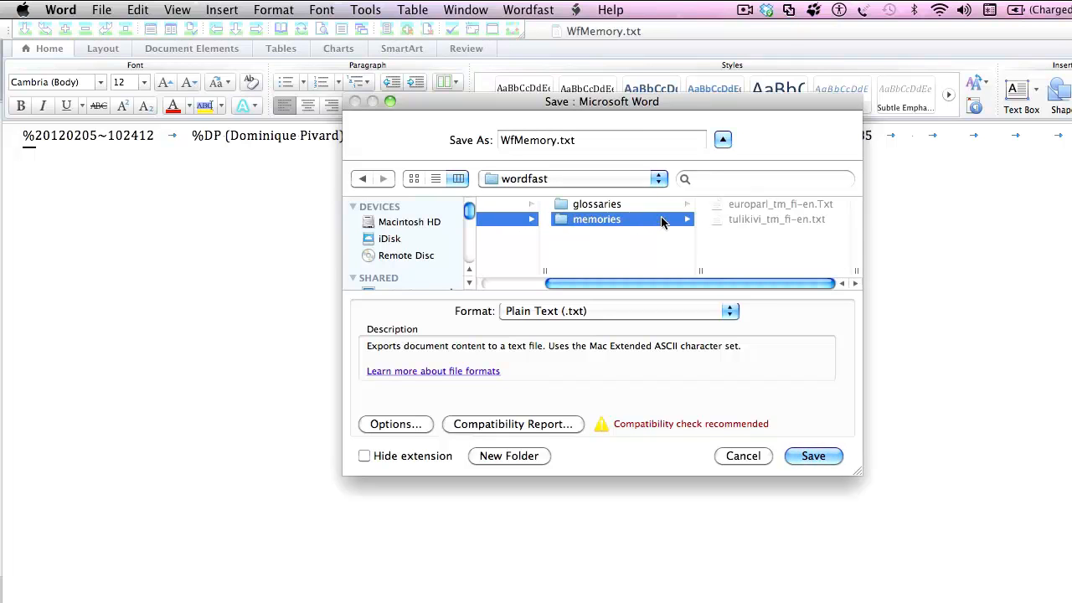
pyautogui.doubleClick(596, 219)
pyautogui.write('_')
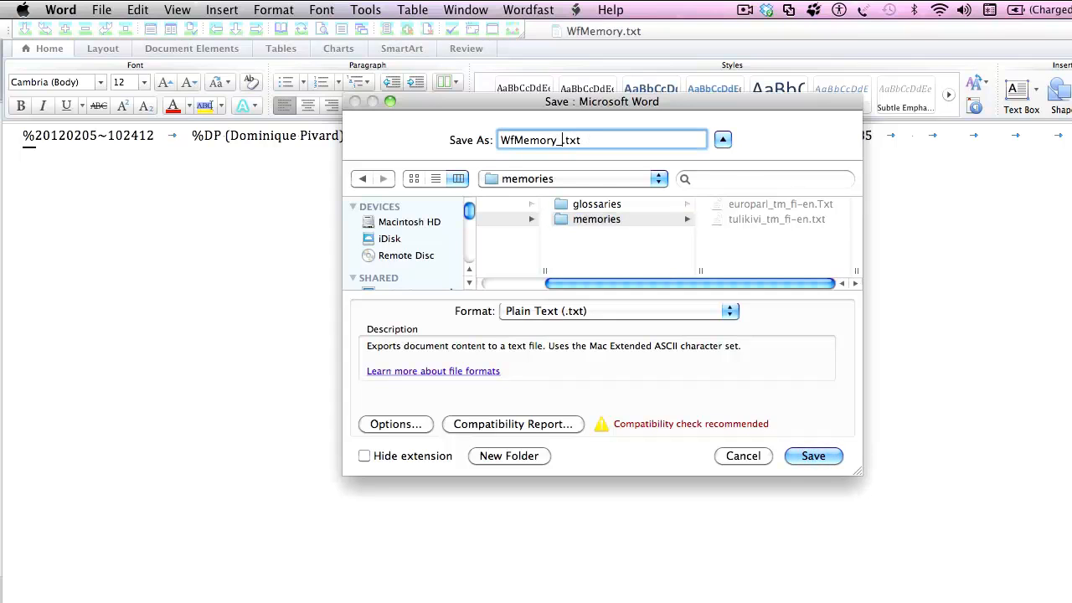
pyautogui.write('fi-en')
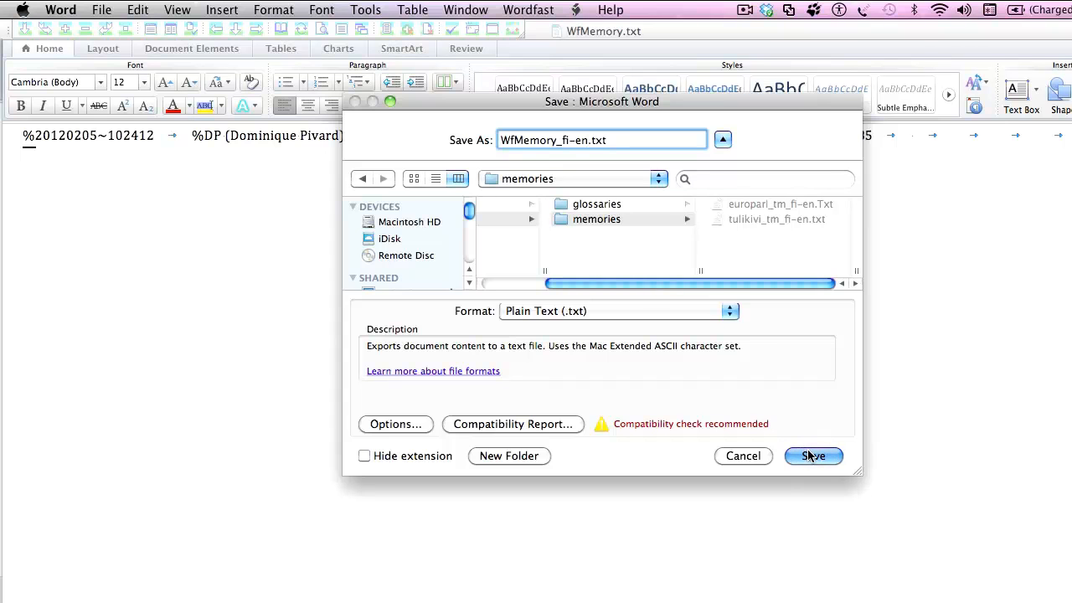
pyautogui.click(811, 455)
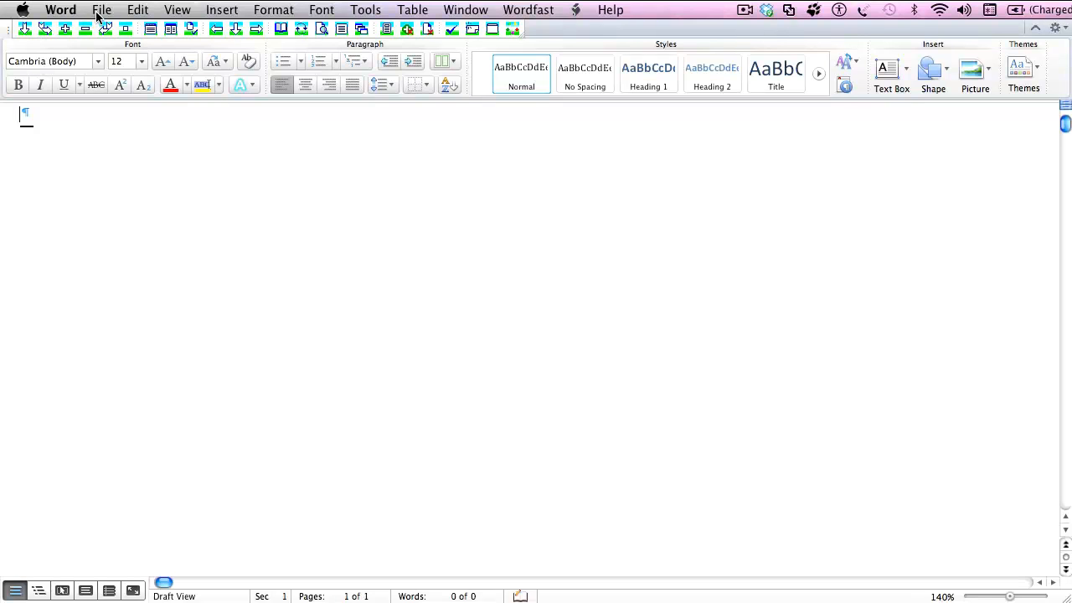
# Open makkonen_fi.docx from the documents folder via File > Open.
pyautogui.click(101, 10)
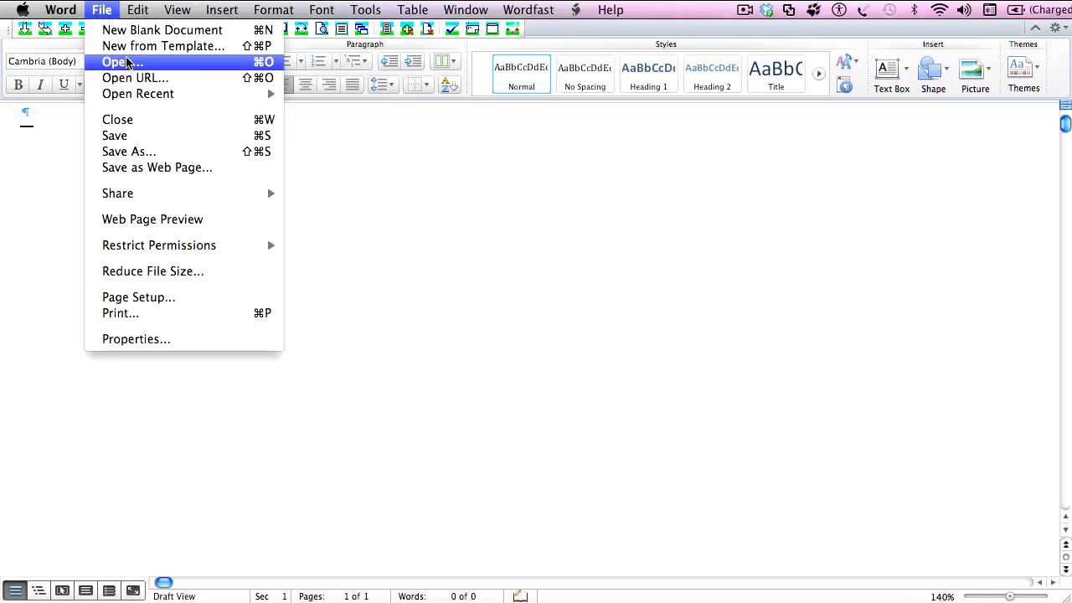
pyautogui.click(121, 61)
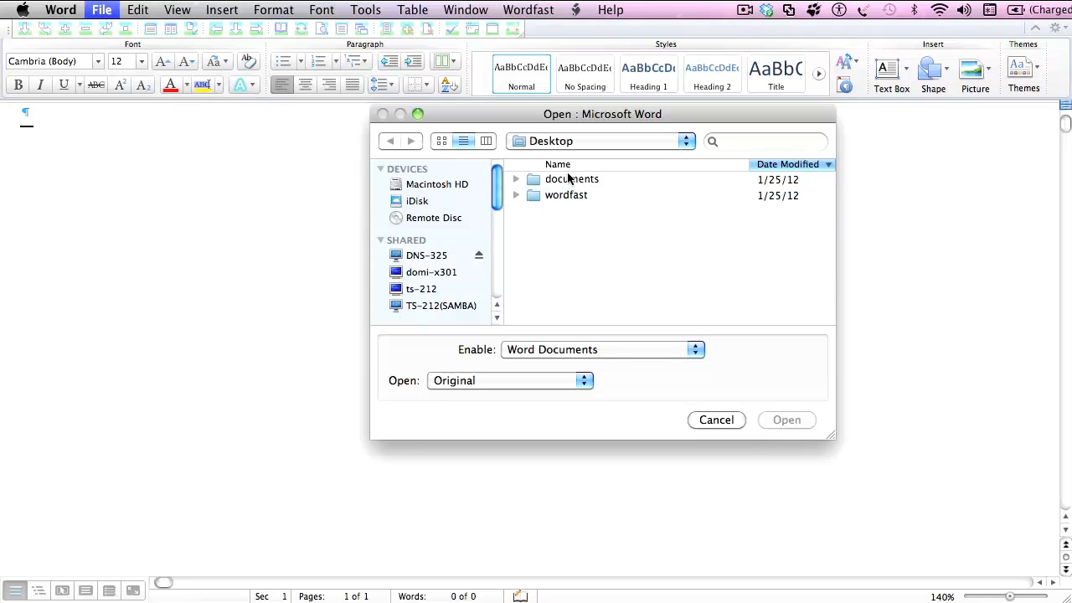
pyautogui.click(572, 179)
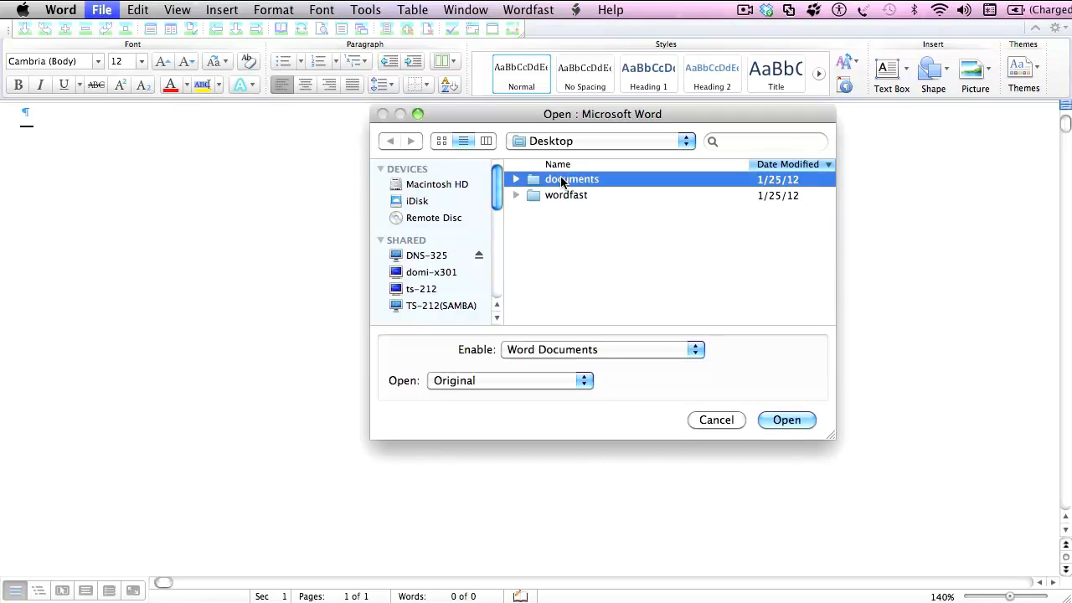
pyautogui.doubleClick(573, 178)
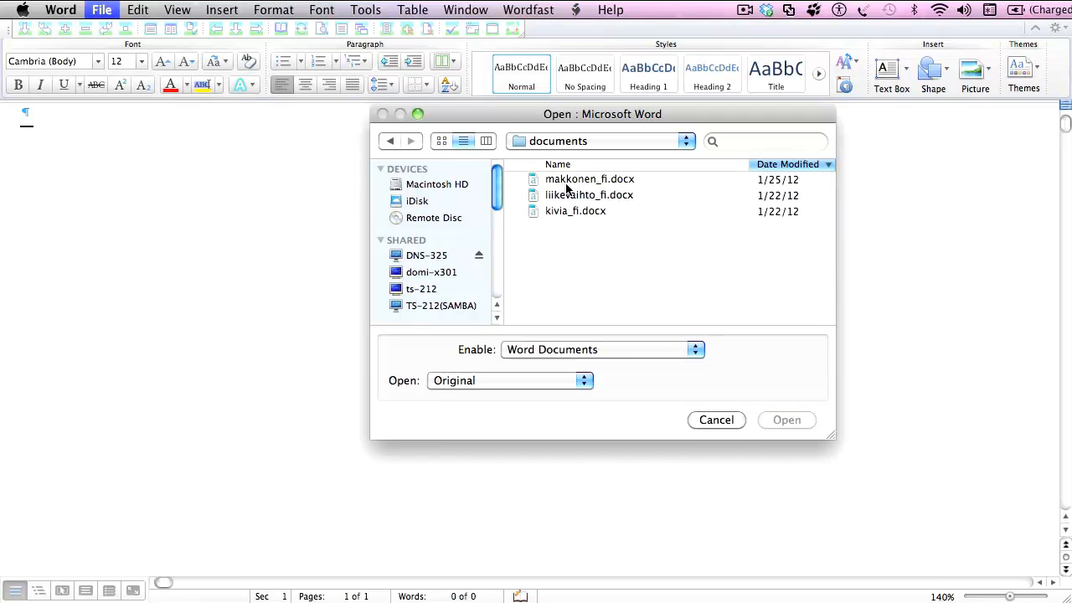
pyautogui.click(785, 419)
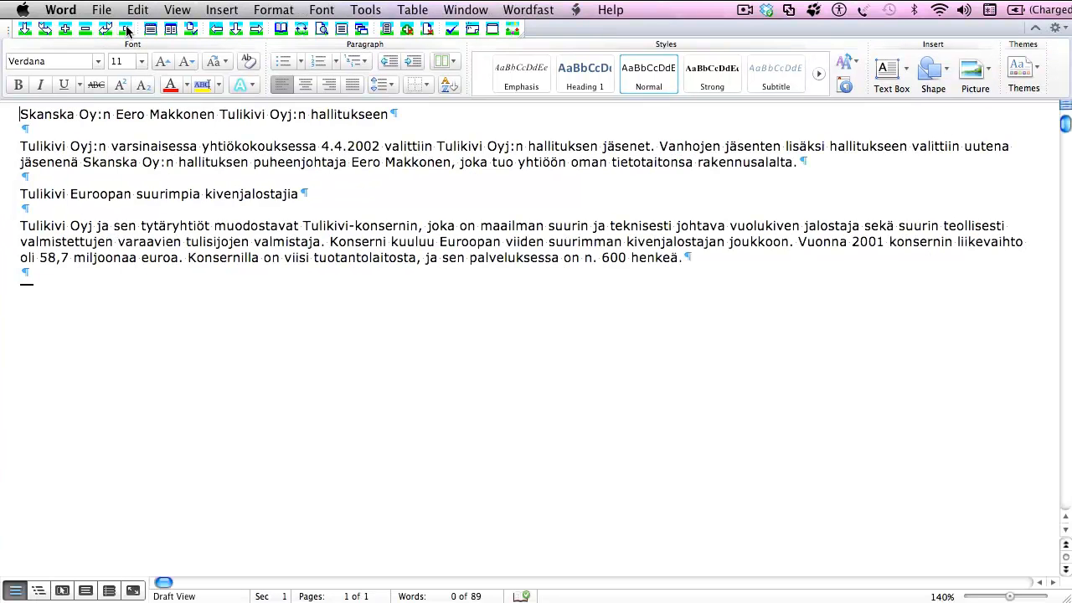
# Save As makkonen_en_uncleaned.docx in the documents folder.
pyautogui.click(101, 10)
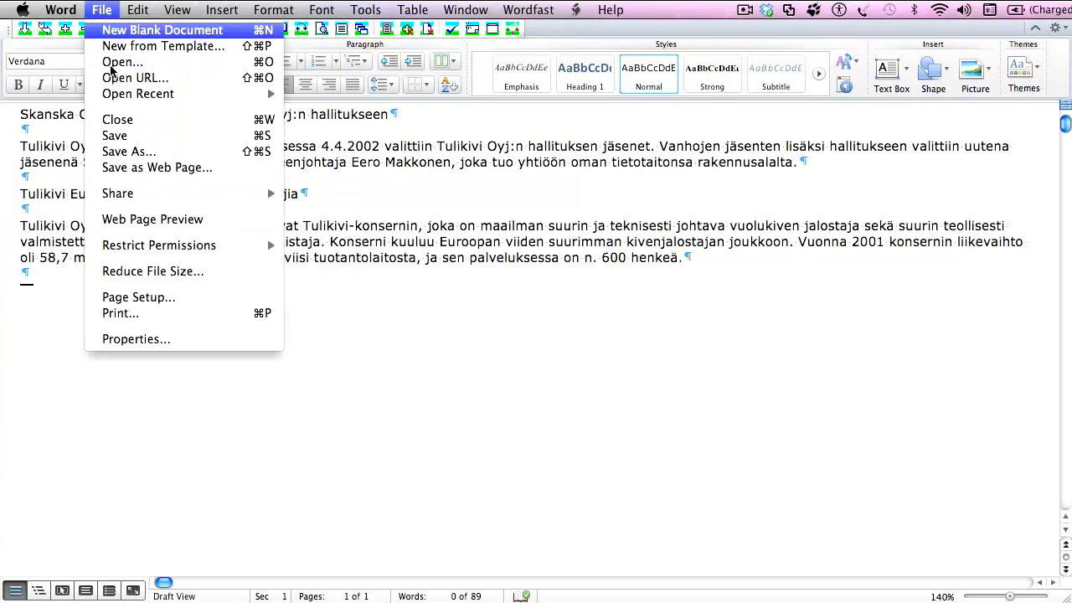
pyautogui.click(128, 151)
pyautogui.write('makkonen_en_uncleaned.docx')
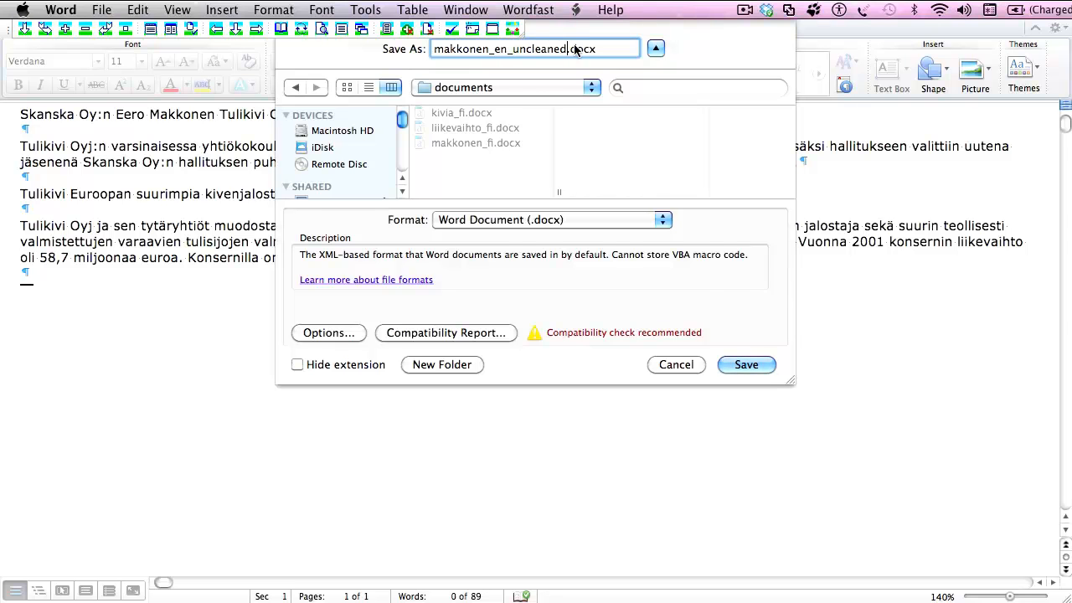
pyautogui.click(744, 365)
pyautogui.write('m')
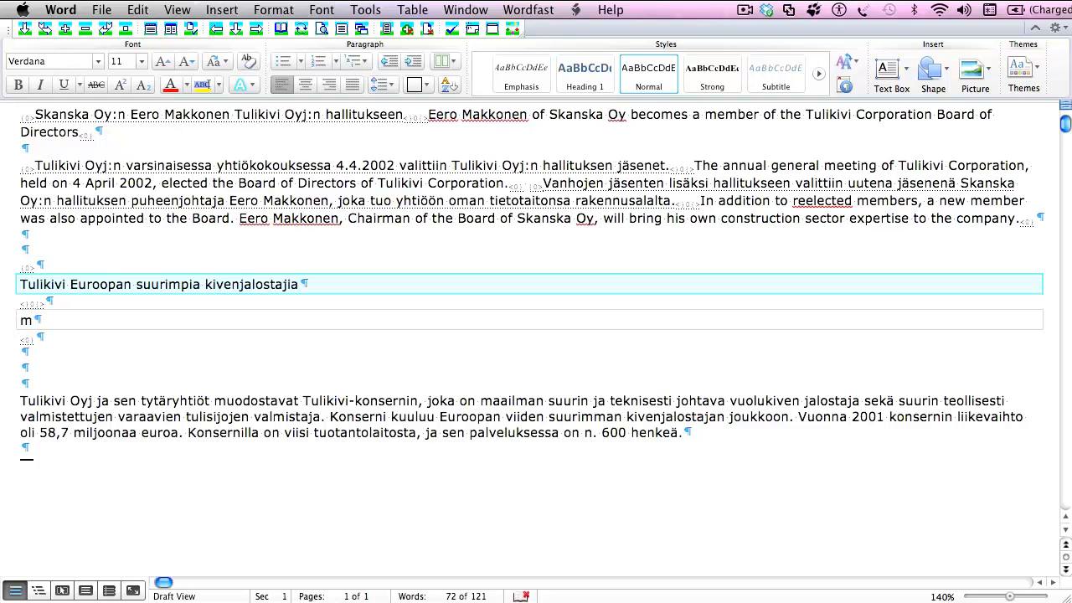
# Type English translations of the title, ranking, 2001 net sales and production facilities sentences.
pyautogui.write('Tulikivi is one of the largest stone processing companies in Europe.')
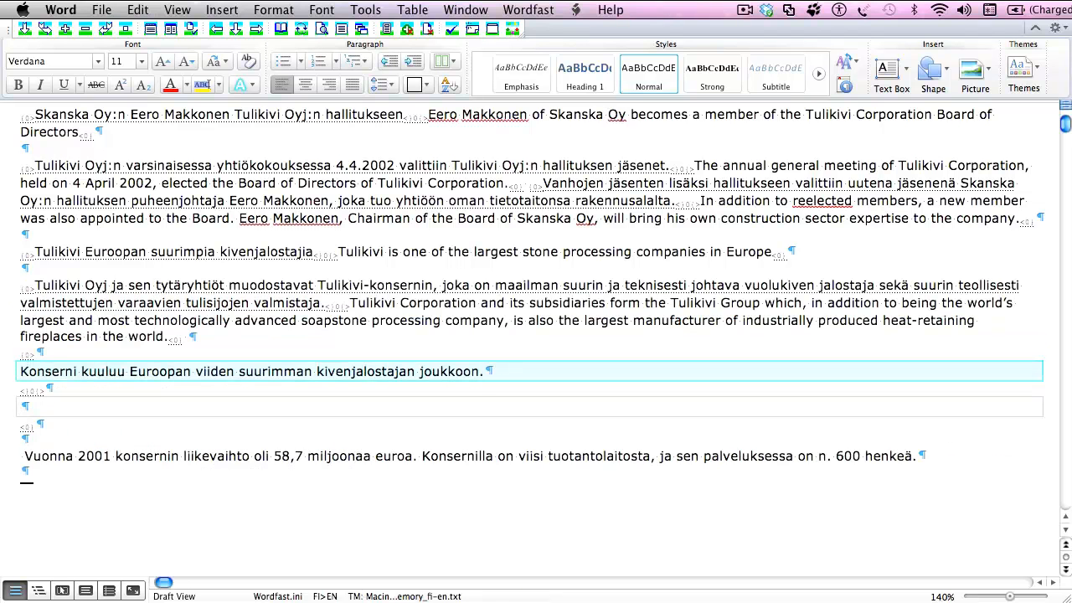
pyautogui.write('The Group is among the five largest stone processing companies in Europe.')
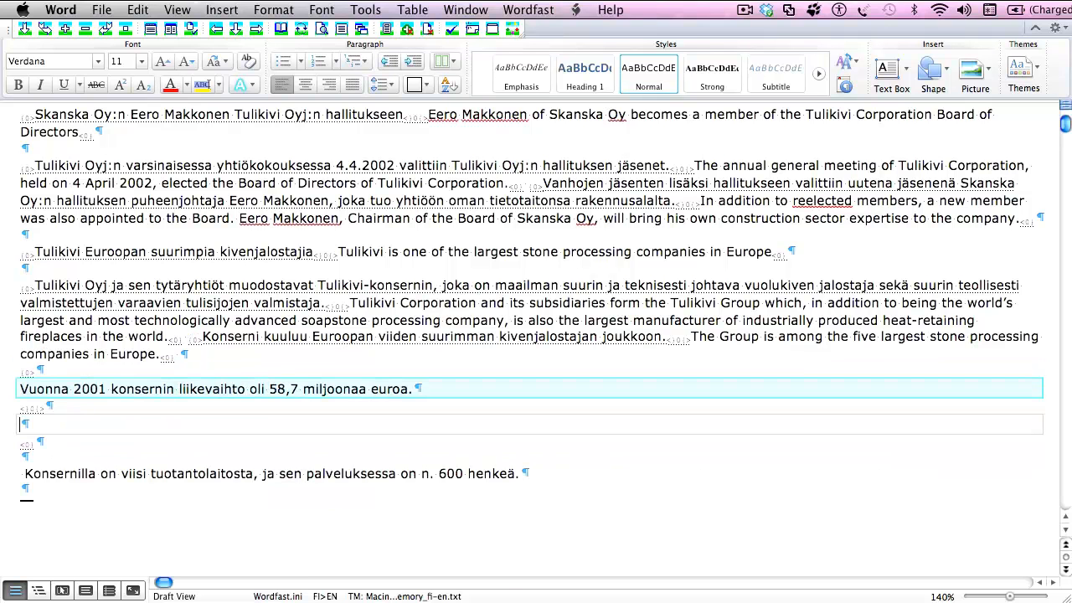
pyautogui.write('m')
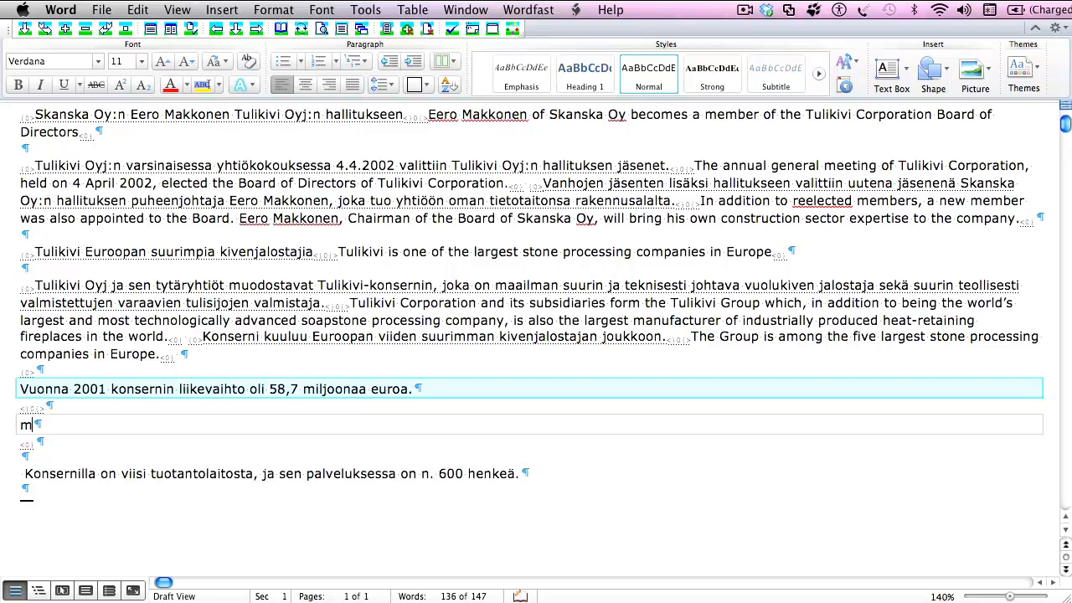
pyautogui.write("n 2001, the Group's net sales totalled MEUR 58.7.")
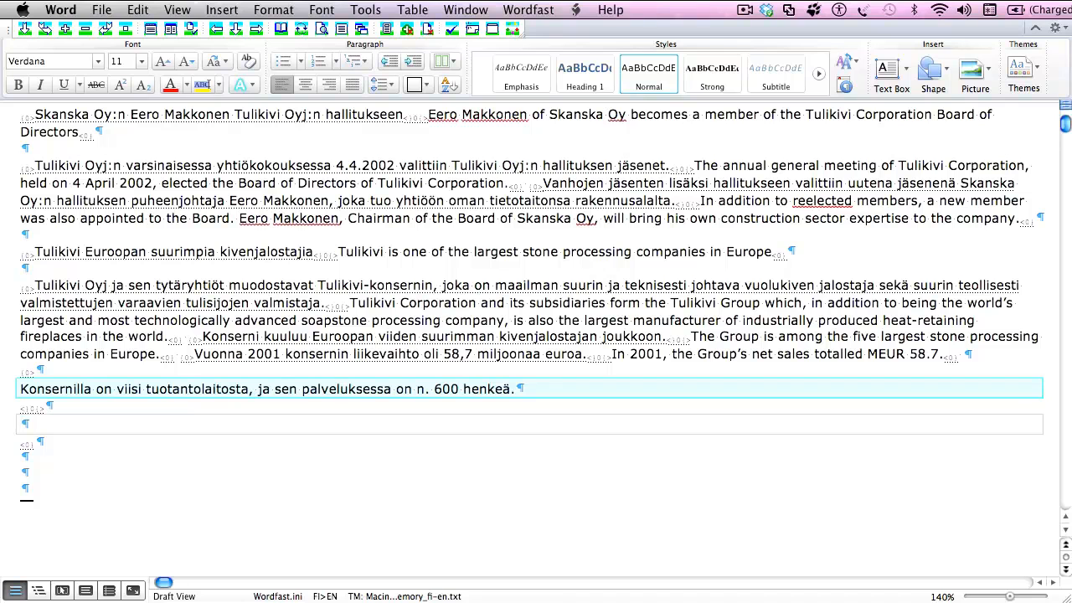
pyautogui.write('m')
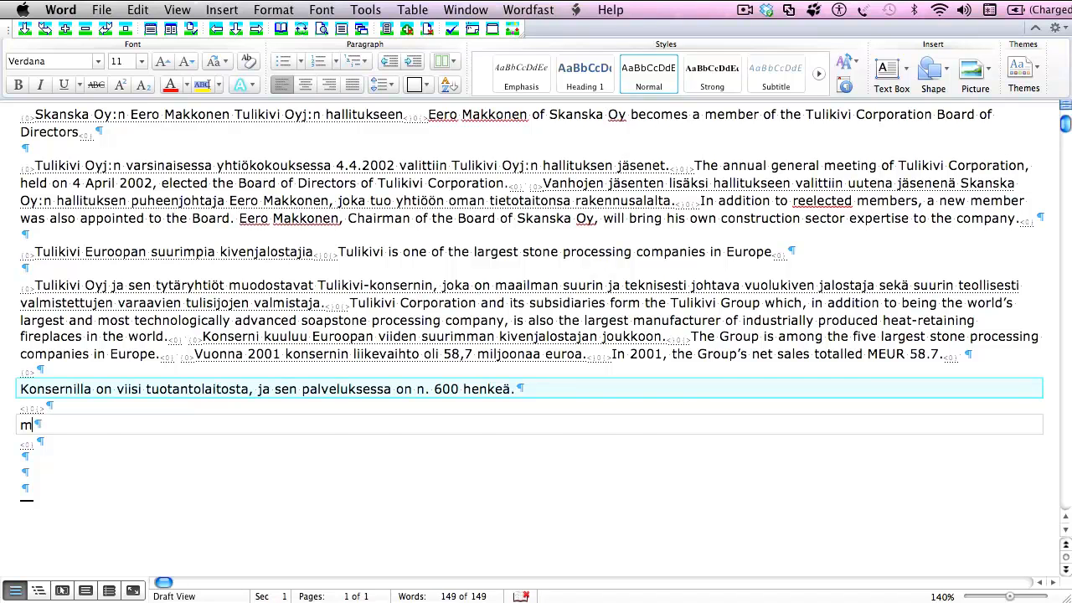
pyautogui.write('The Group has five production facilities, and its personnel consists of approximately 600 employees.')
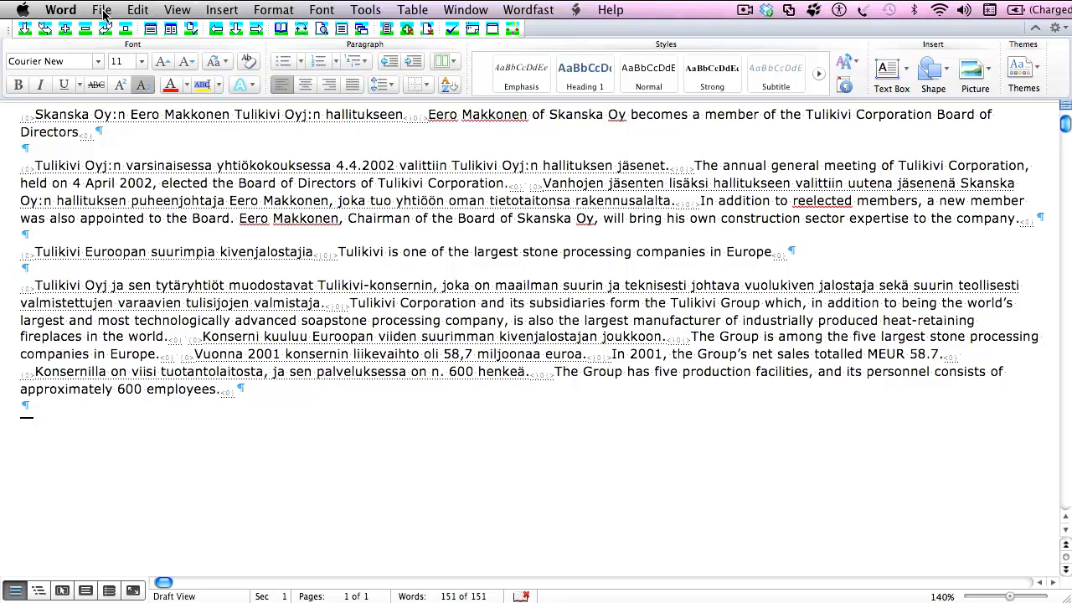
# Save the bilingual document under the new name makkonen_en.docx.
pyautogui.click(101, 9)
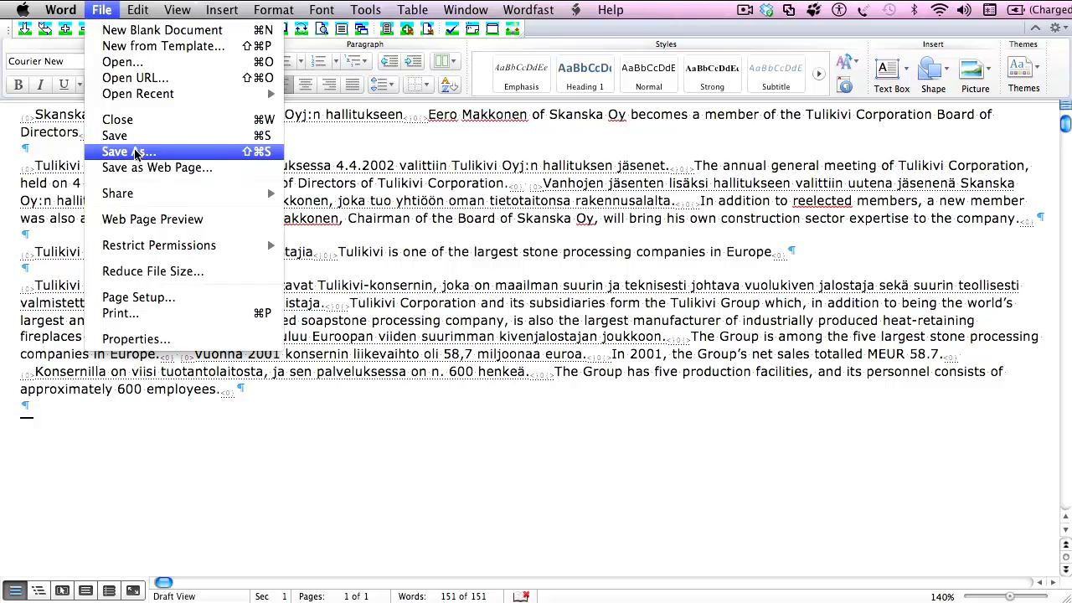
pyautogui.click(128, 152)
pyautogui.write('makkonen_en.docx')
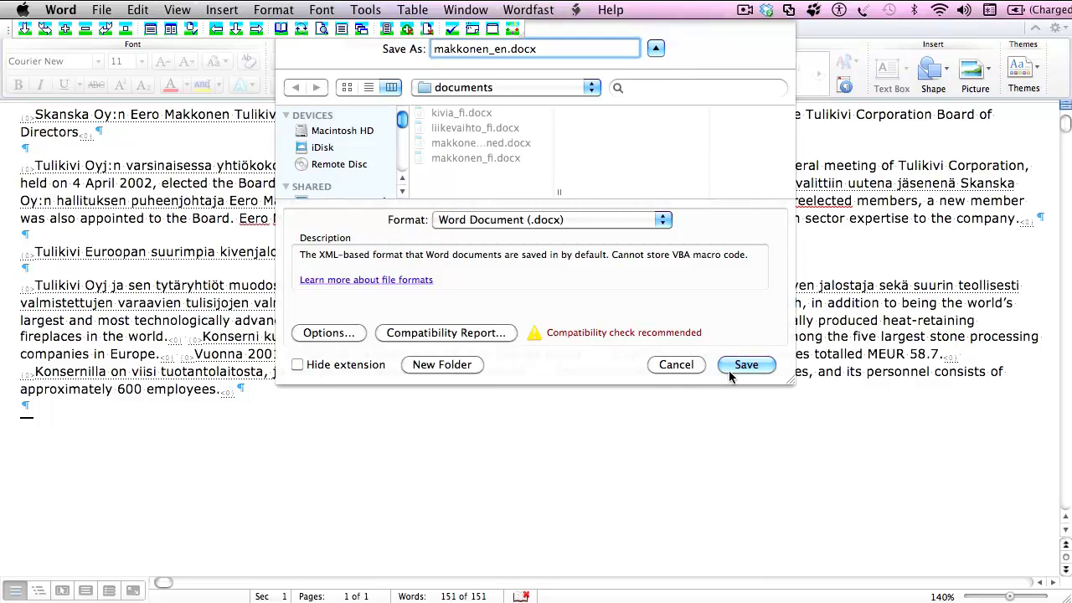
pyautogui.click(746, 365)
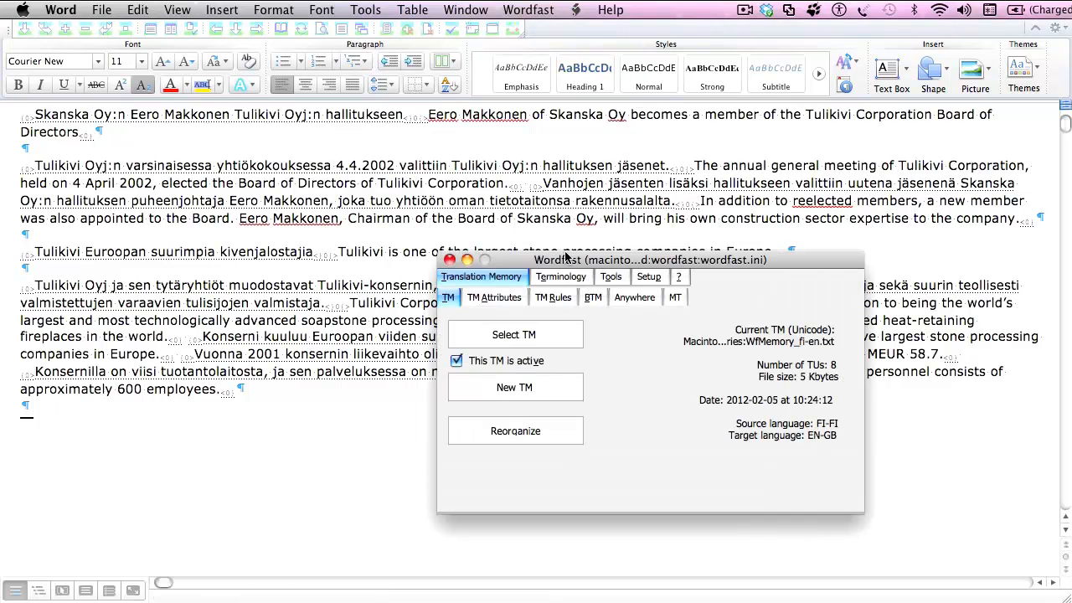
# Run Wordfast Clean-up on makkonen_en.docx, answering Yes to update the translation memory.
pyautogui.click(610, 276)
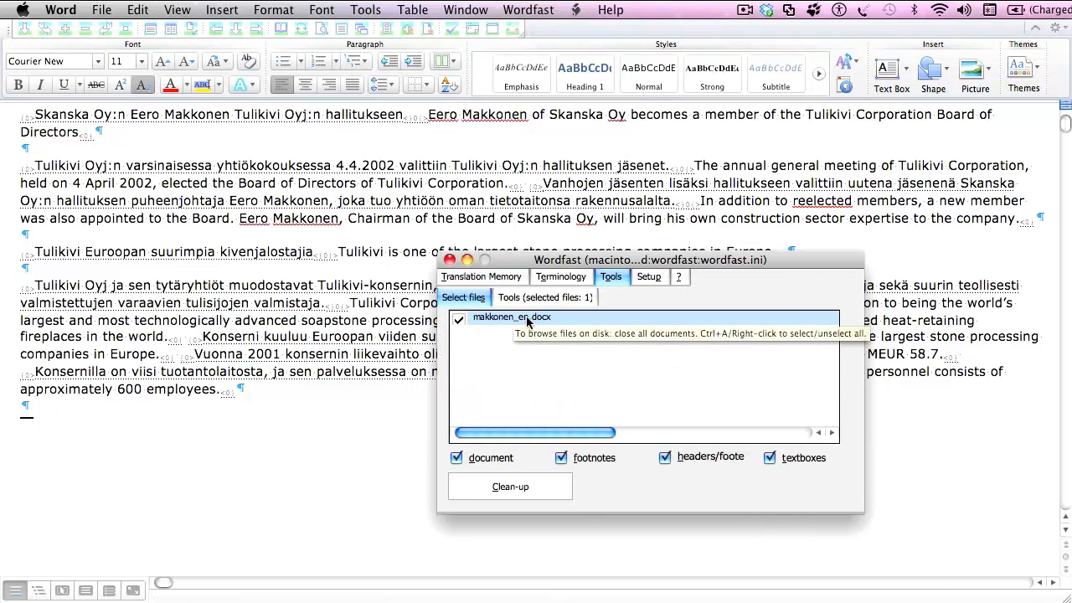
pyautogui.click(509, 487)
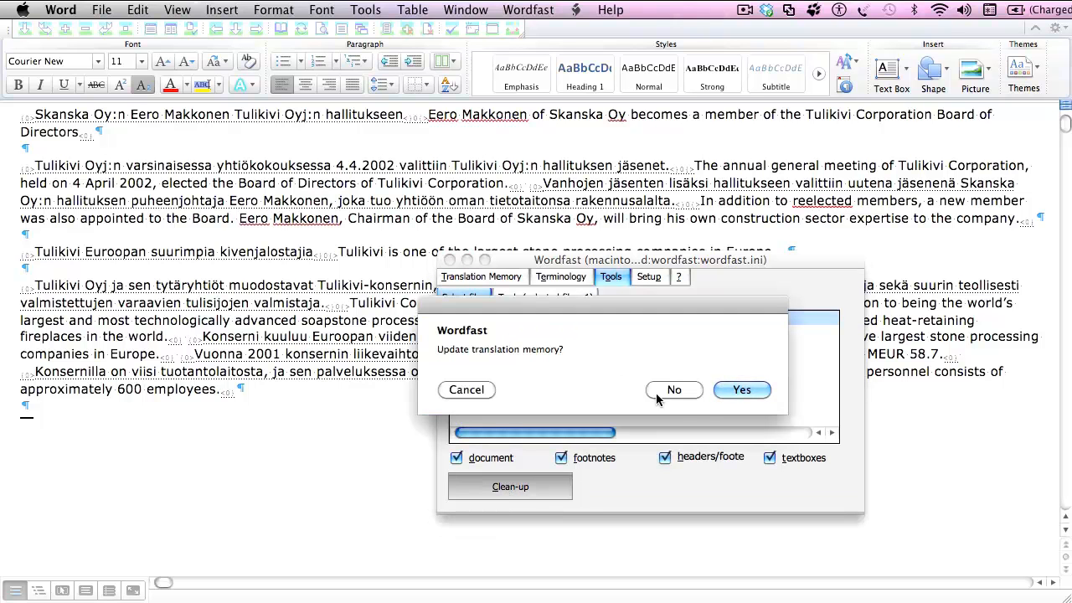
pyautogui.click(741, 390)
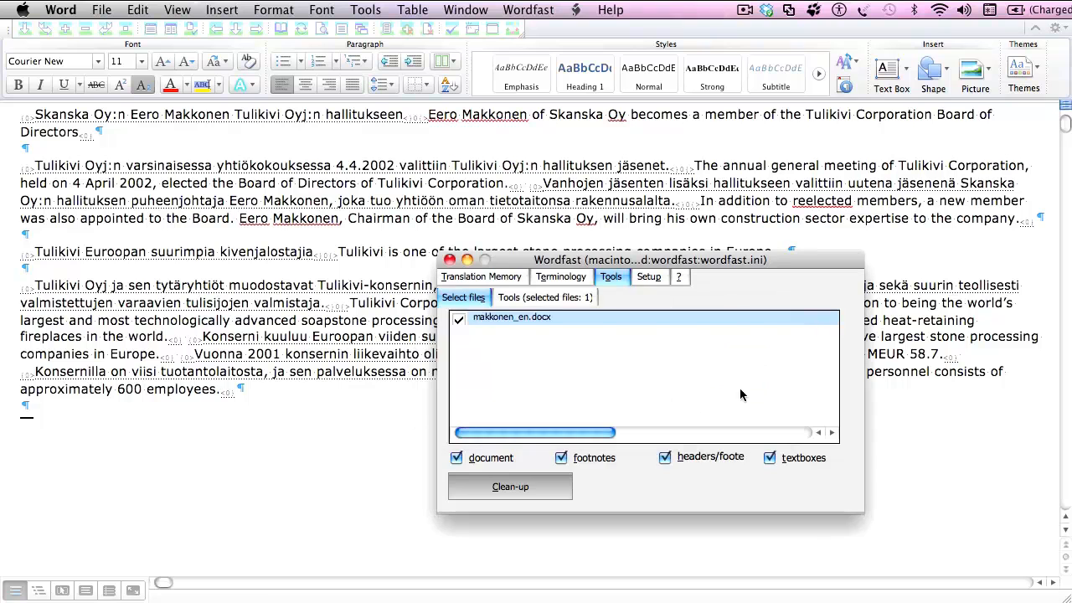
pyautogui.click(509, 486)
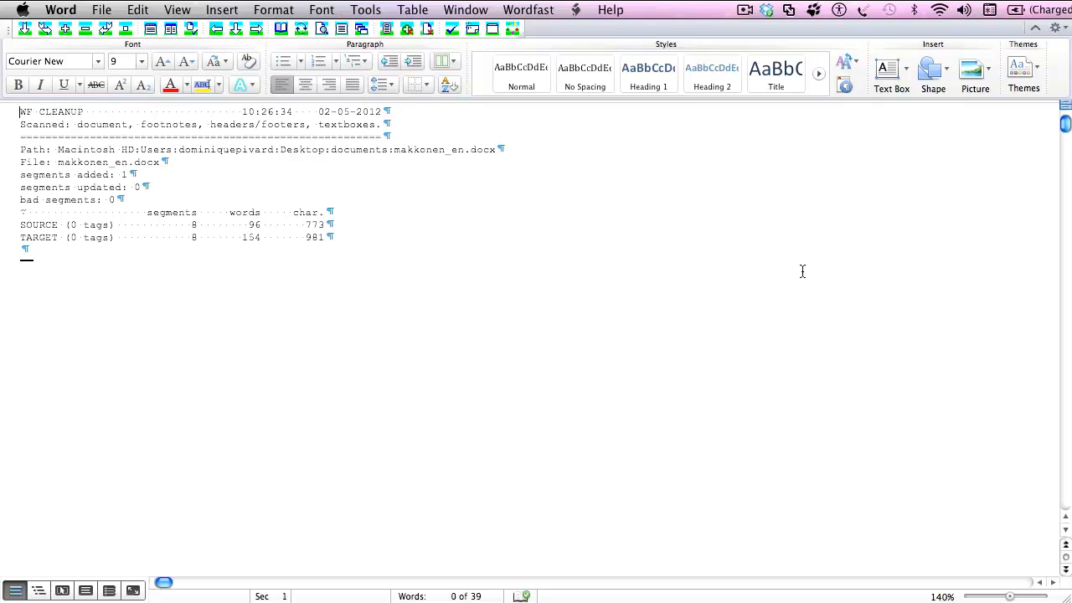
pyautogui.moveTo(417, 208)
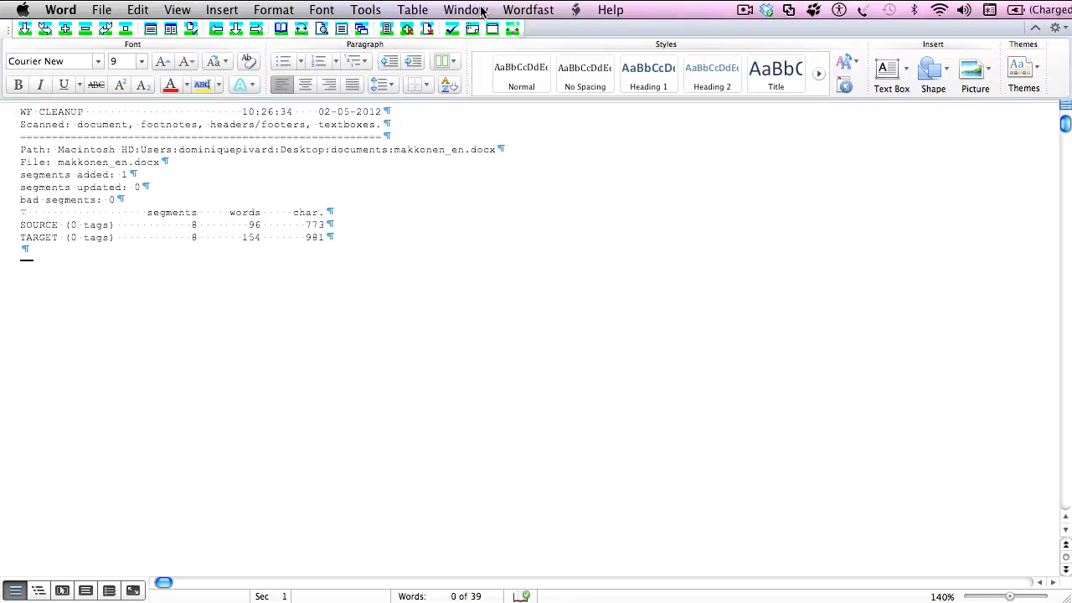
# Switch to the makkonen_en.docx window from the Window menu.
pyautogui.click(465, 10)
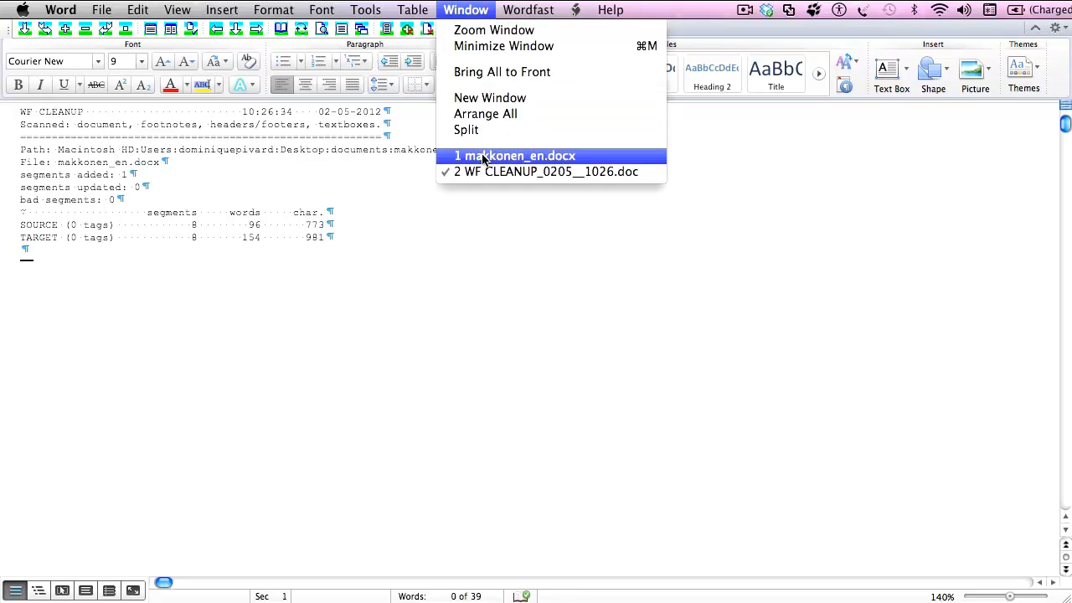
pyautogui.click(514, 155)
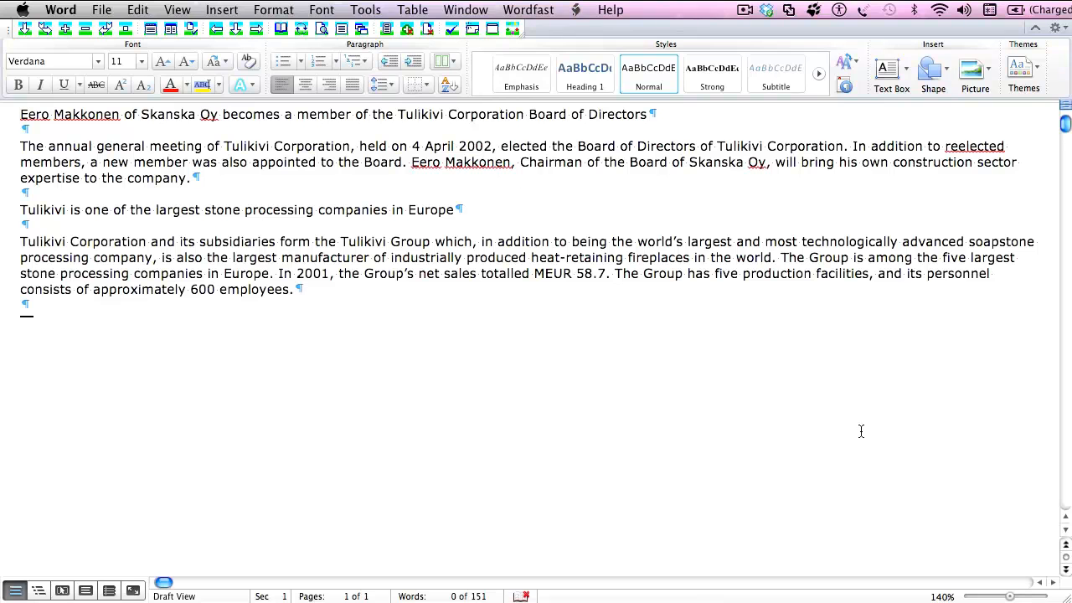
pyautogui.moveTo(754, 322)
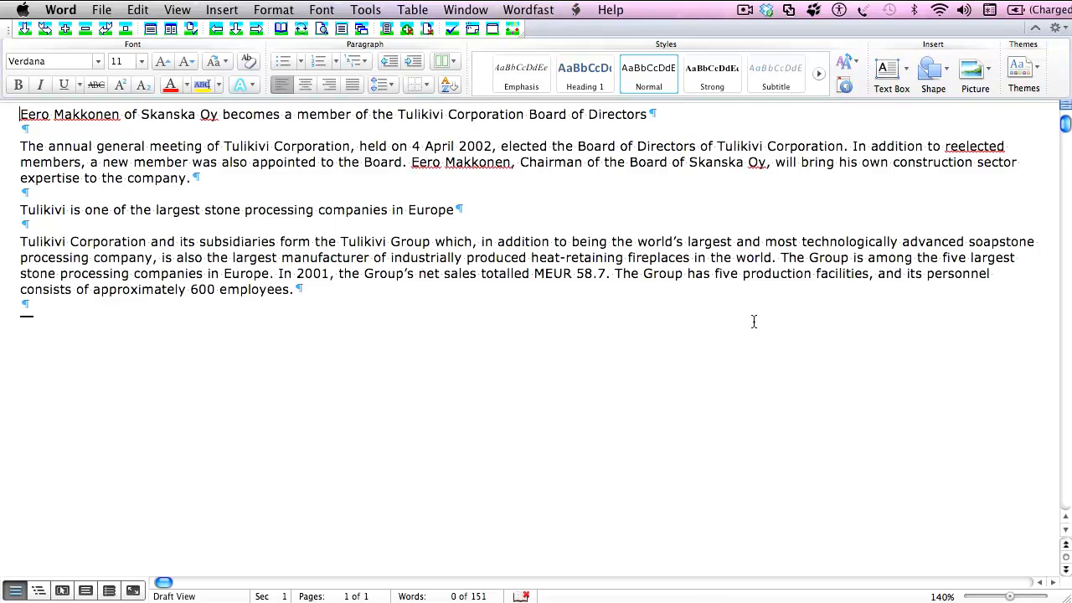